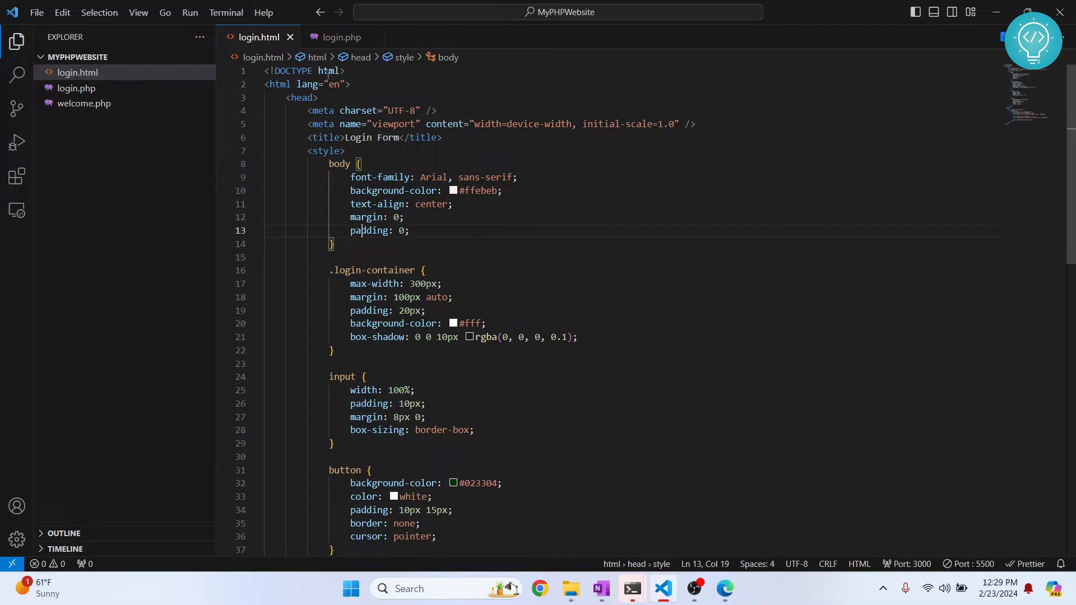
- Open login.php from the MyPHPWebsite folder directly in Edge, showing raw PHP source
{"action": "left_click", "coordinate": [340, 37]}
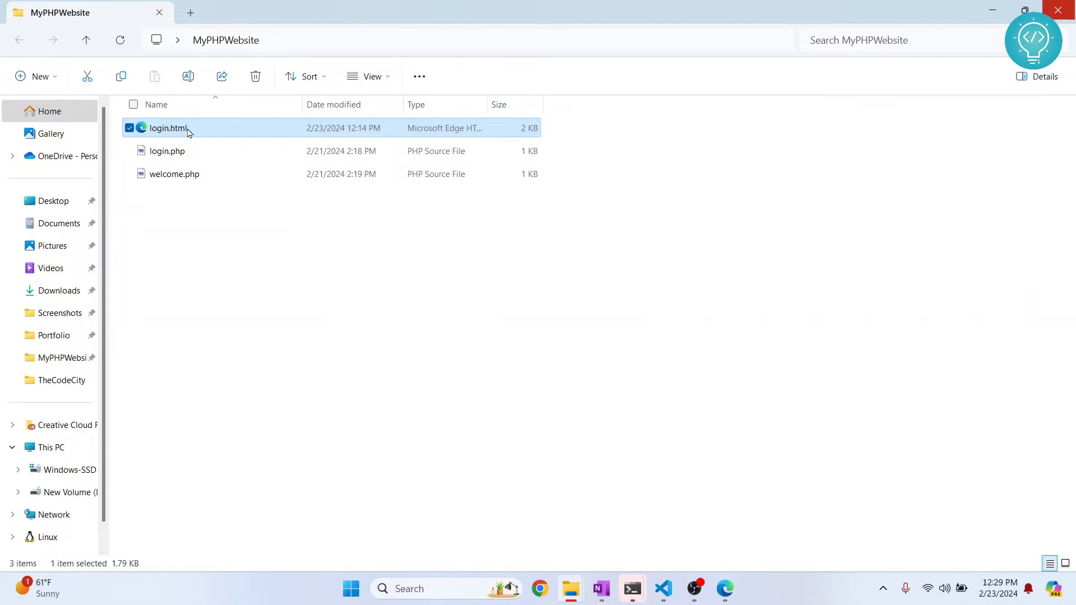
{"action": "type", "text": "tes"}
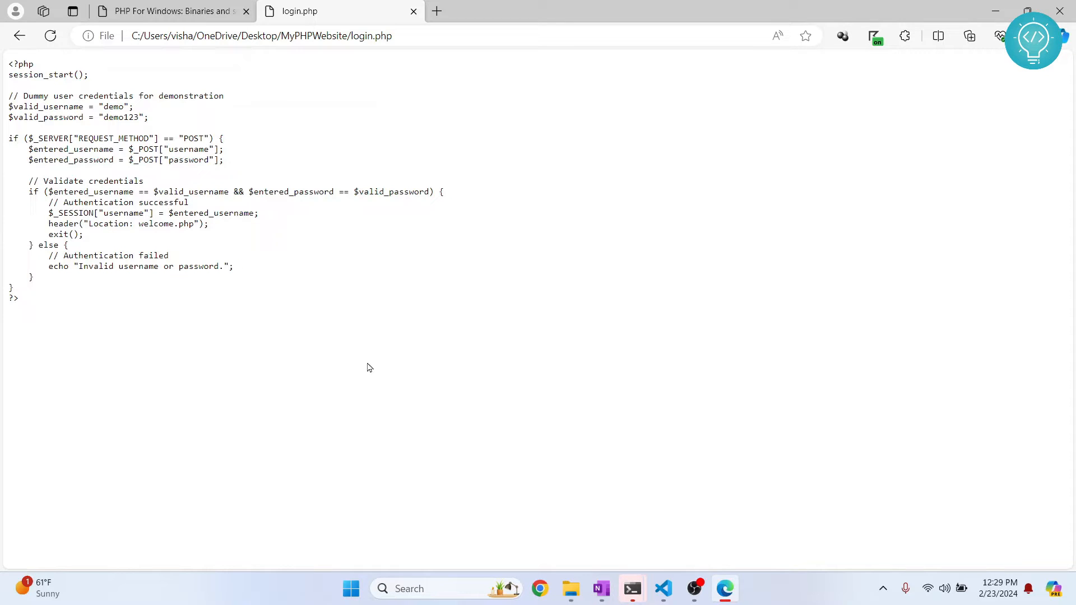
- Serve login.html with Live Server at 127.0.0.1:5500 from the editor context menu
{"action": "left_click", "coordinate": [661, 588]}
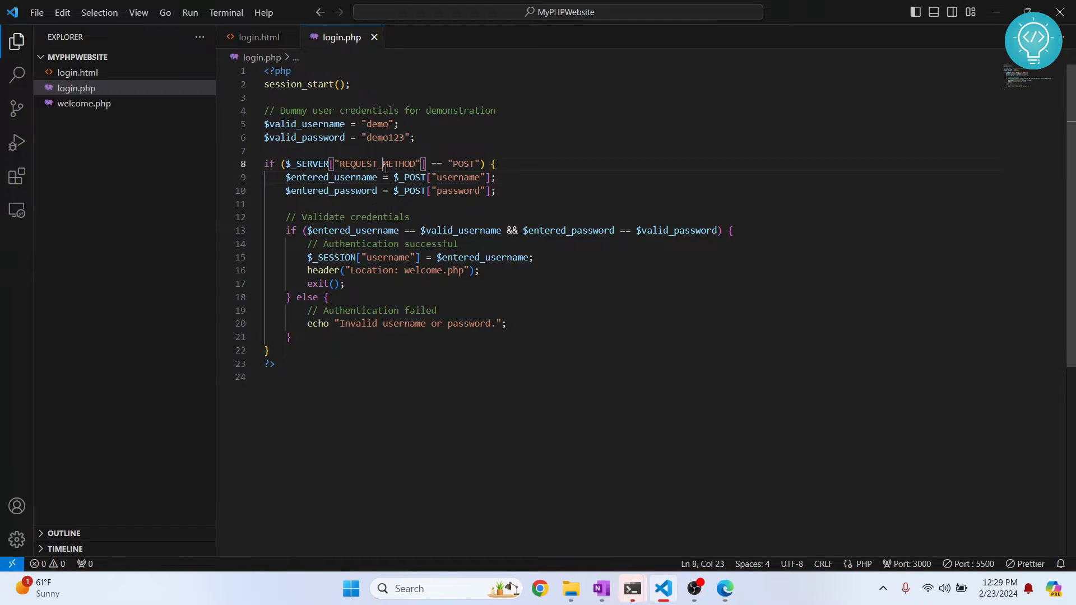
{"action": "right_click", "coordinate": [384, 169]}
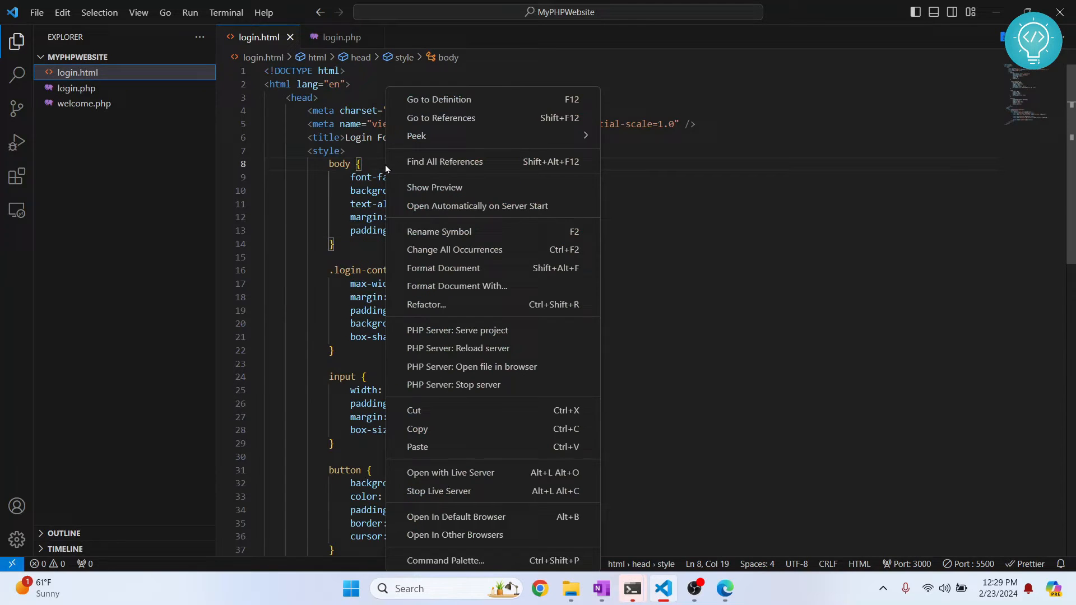
{"action": "mouse_move", "coordinate": [497, 552]}
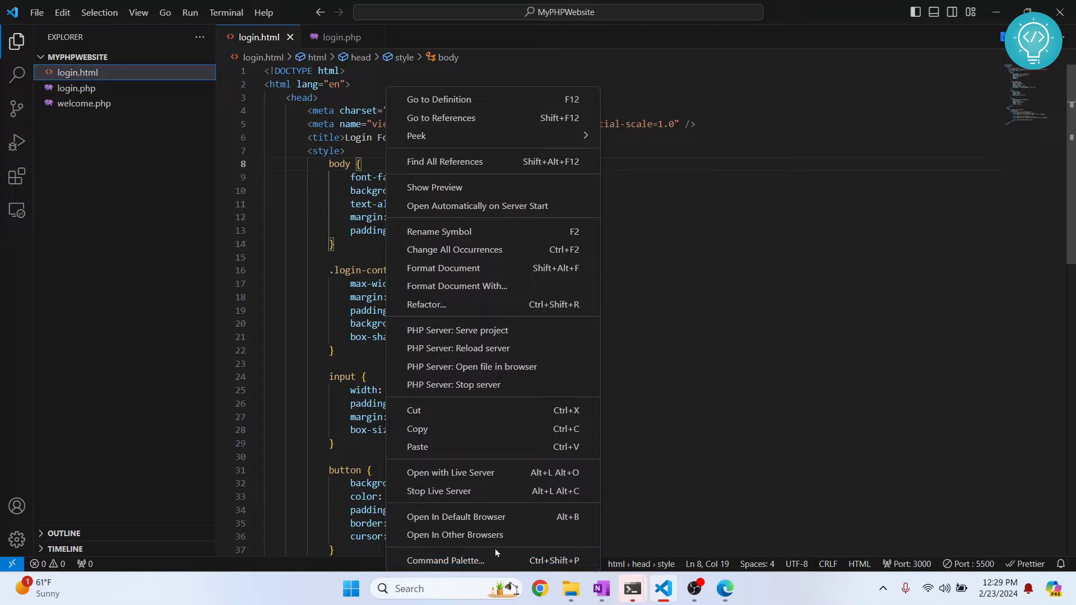
{"action": "left_click", "coordinate": [455, 517]}
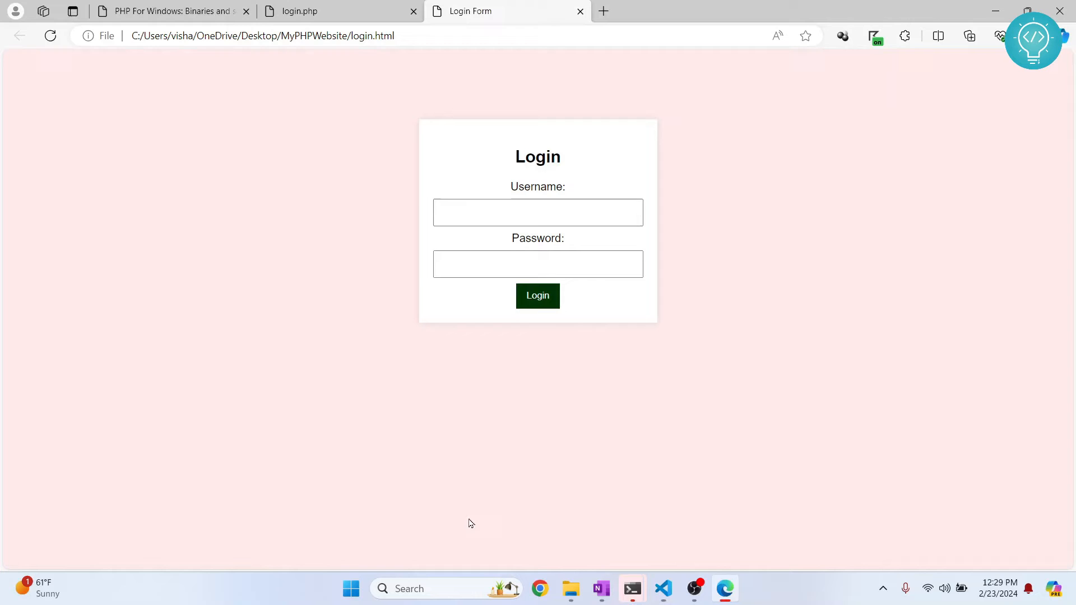
{"action": "type", "text": "ts"}
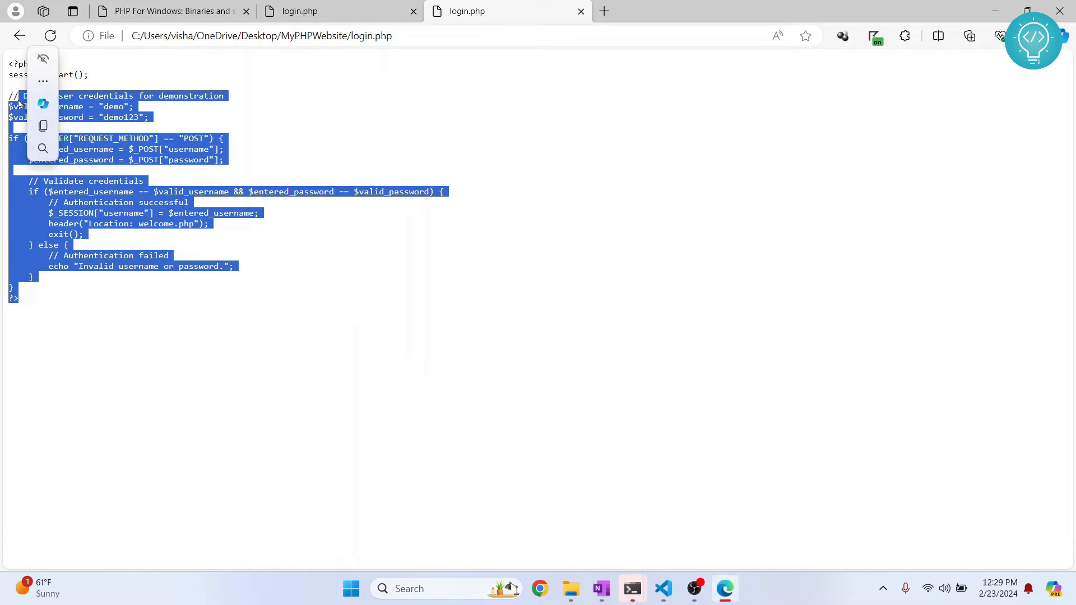
- Submit the login form to login.php, which returns an HTTP 405 error, and return to the editor
{"action": "left_click", "coordinate": [661, 588]}
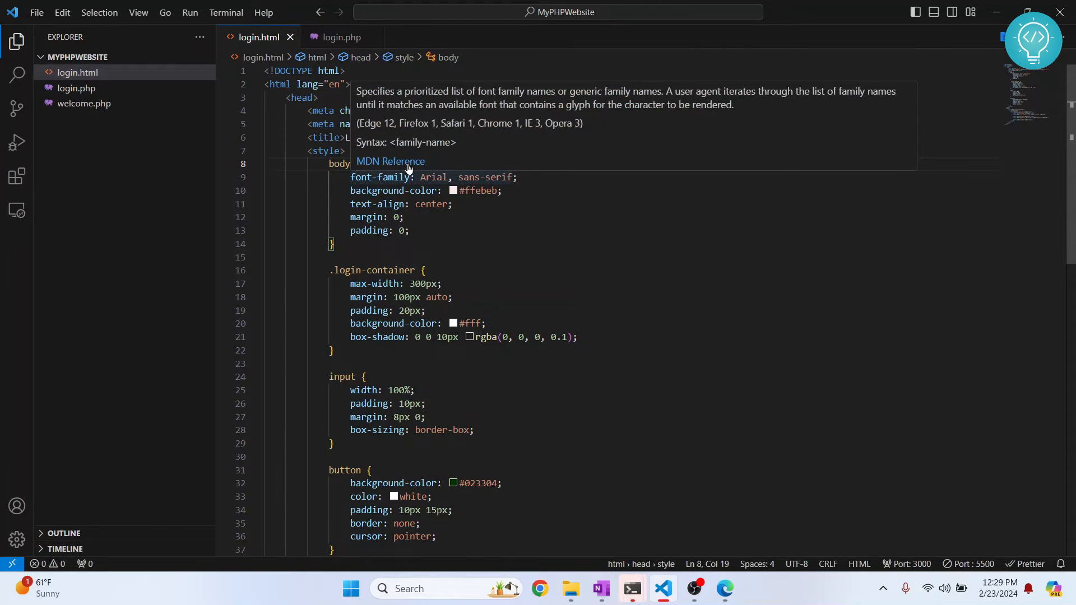
{"action": "right_click", "coordinate": [392, 136]}
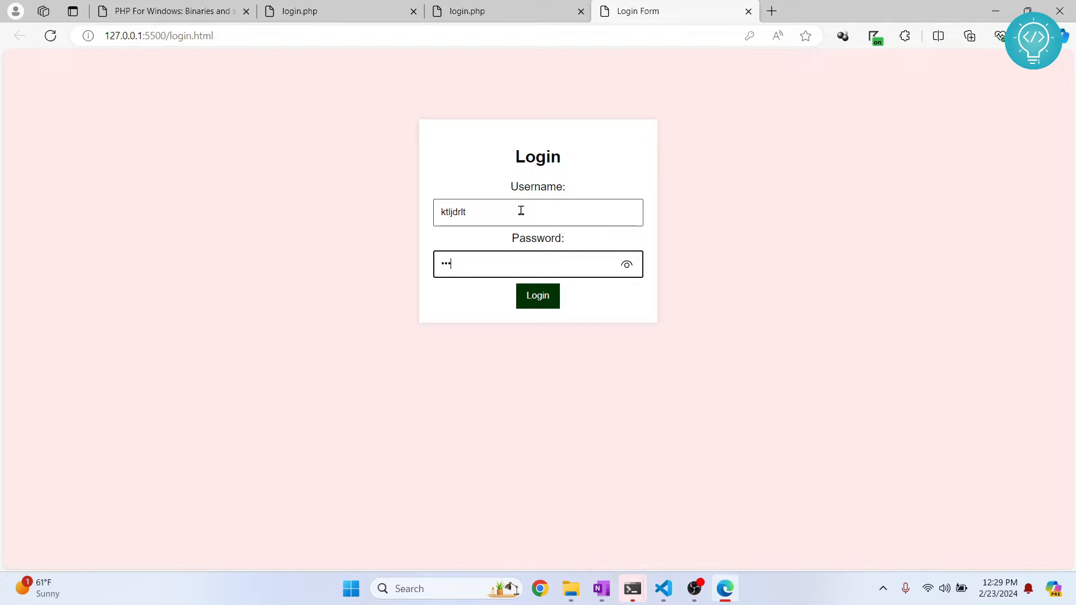
{"action": "left_click", "coordinate": [537, 295]}
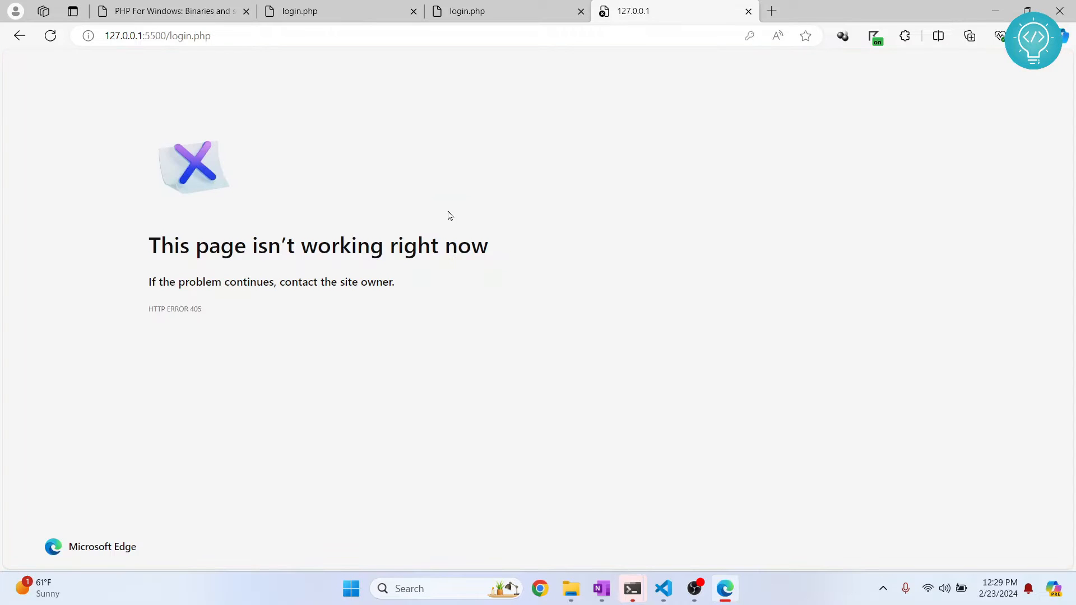
{"action": "mouse_move", "coordinate": [412, 13]}
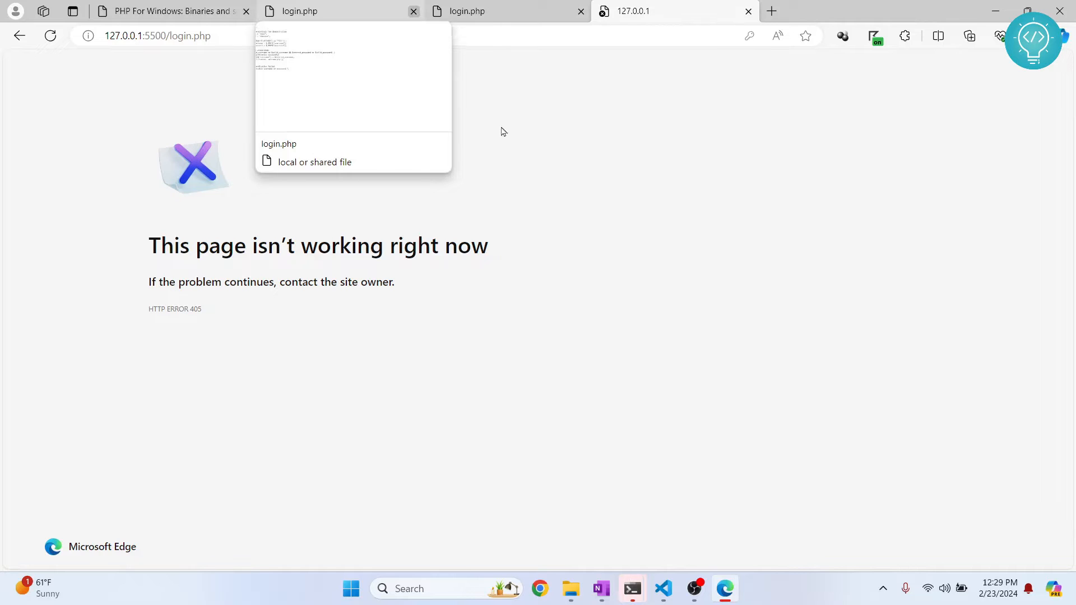
{"action": "left_click", "coordinate": [661, 588]}
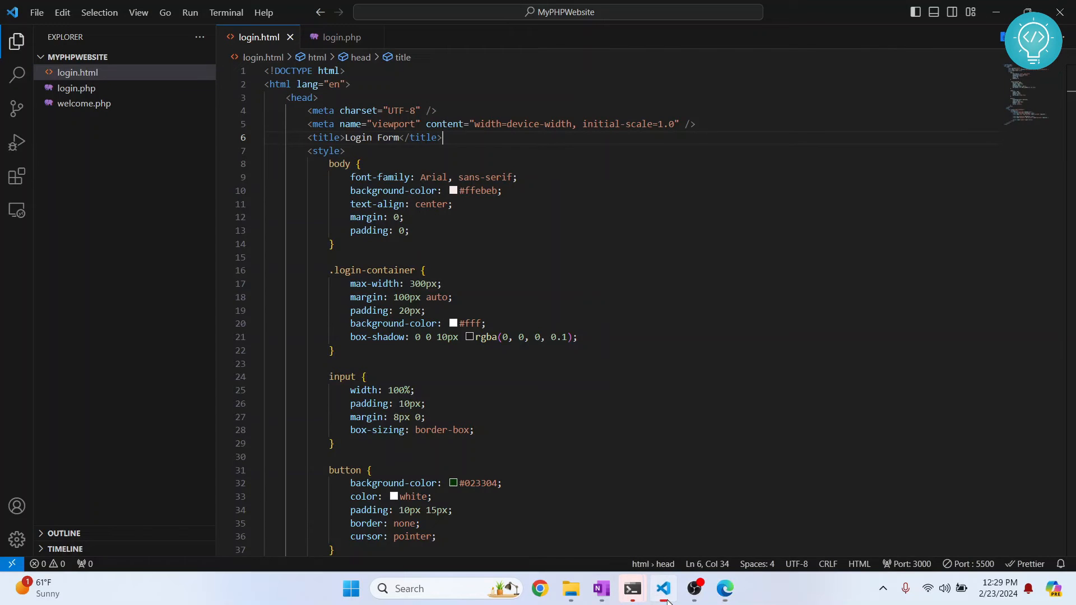
{"action": "mouse_move", "coordinate": [322, 111]}
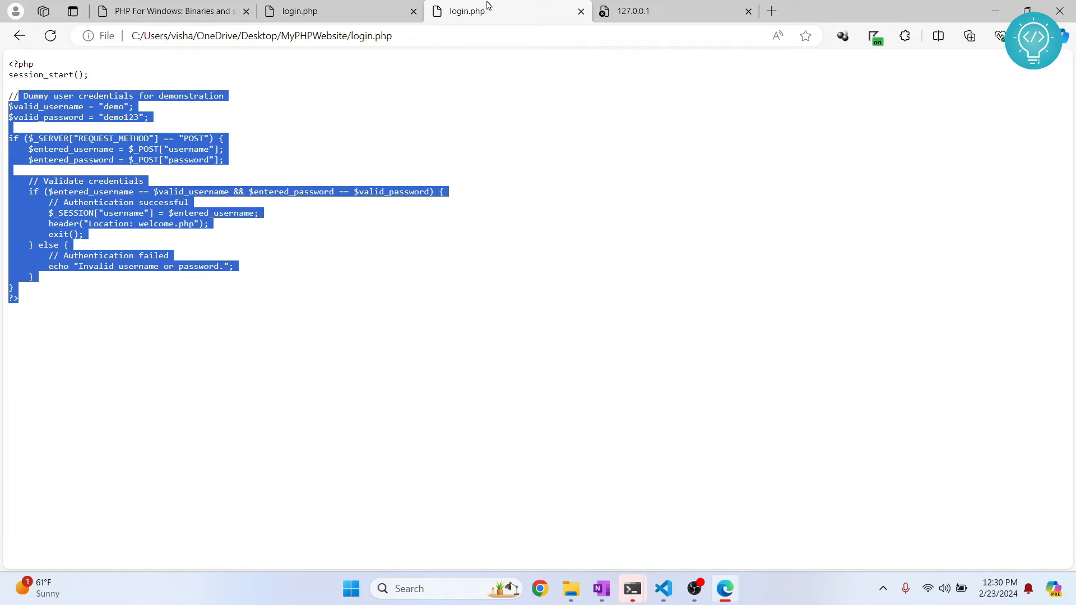
{"action": "mouse_move", "coordinate": [561, 334]}
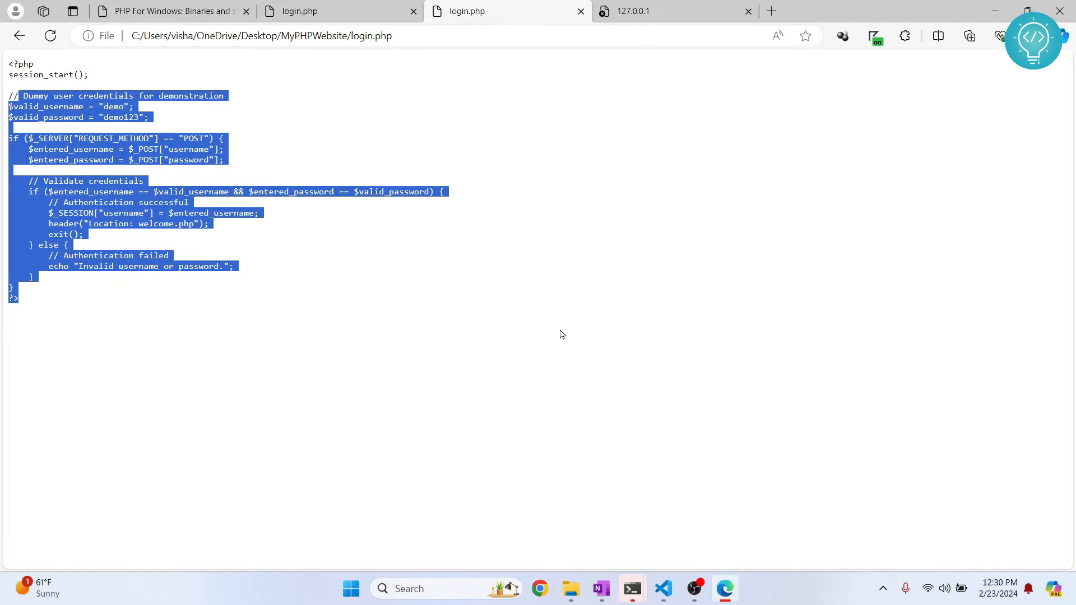
{"action": "left_click", "coordinate": [662, 588]}
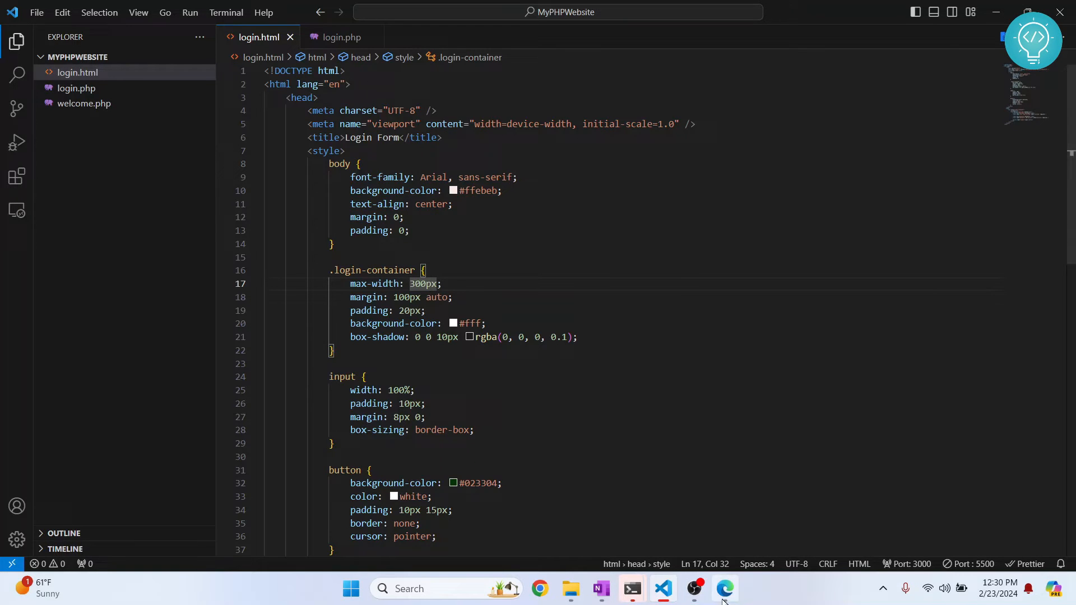
- Download the PHP 8.3.3 VS16 x64 Non Thread Safe zip from windows.php.net and show it in Downloads
{"action": "left_click", "coordinate": [724, 588]}
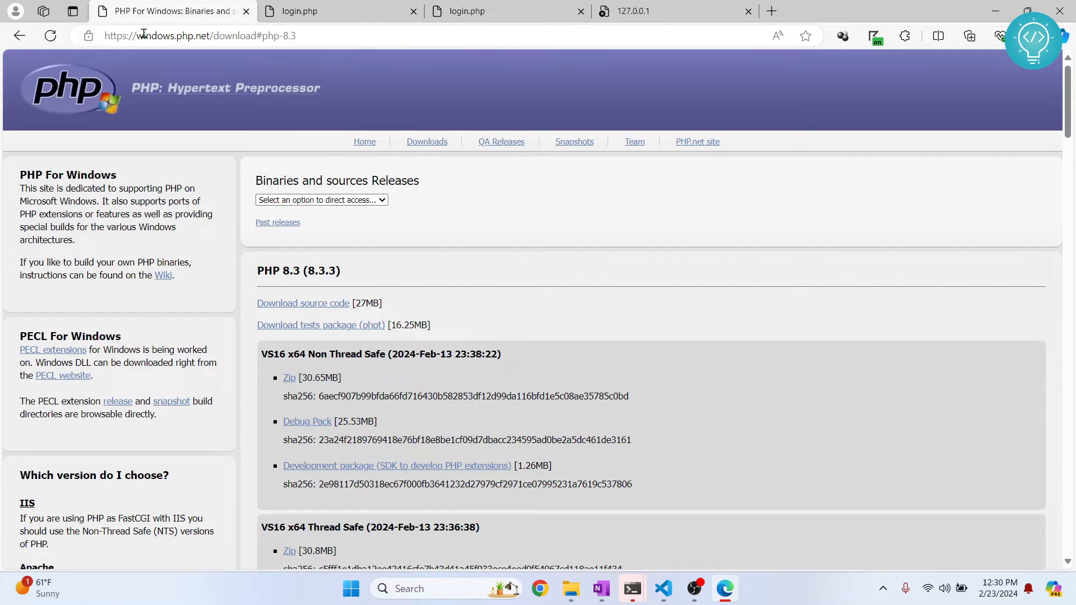
{"action": "scroll", "scroll_direction": "down", "scroll_amount": 3}
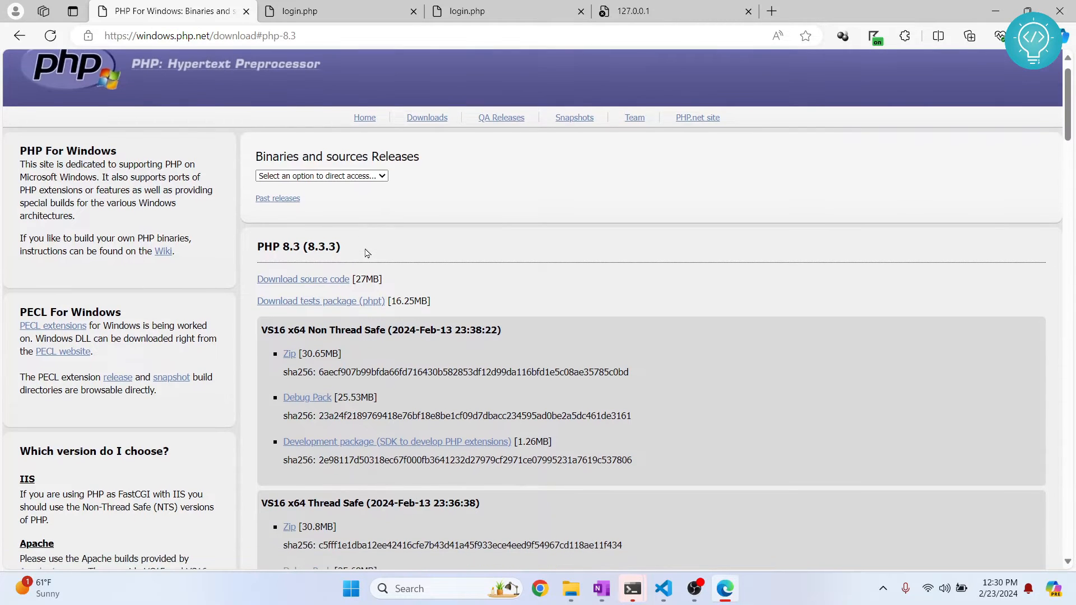
{"action": "scroll", "scroll_direction": "down", "scroll_amount": 3}
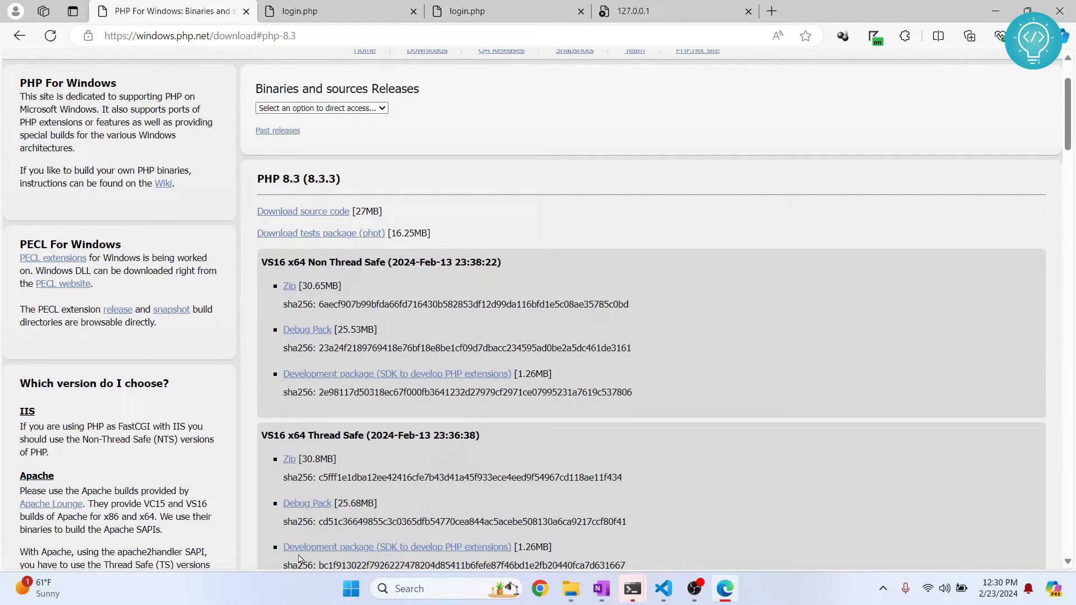
{"action": "left_click", "coordinate": [289, 286]}
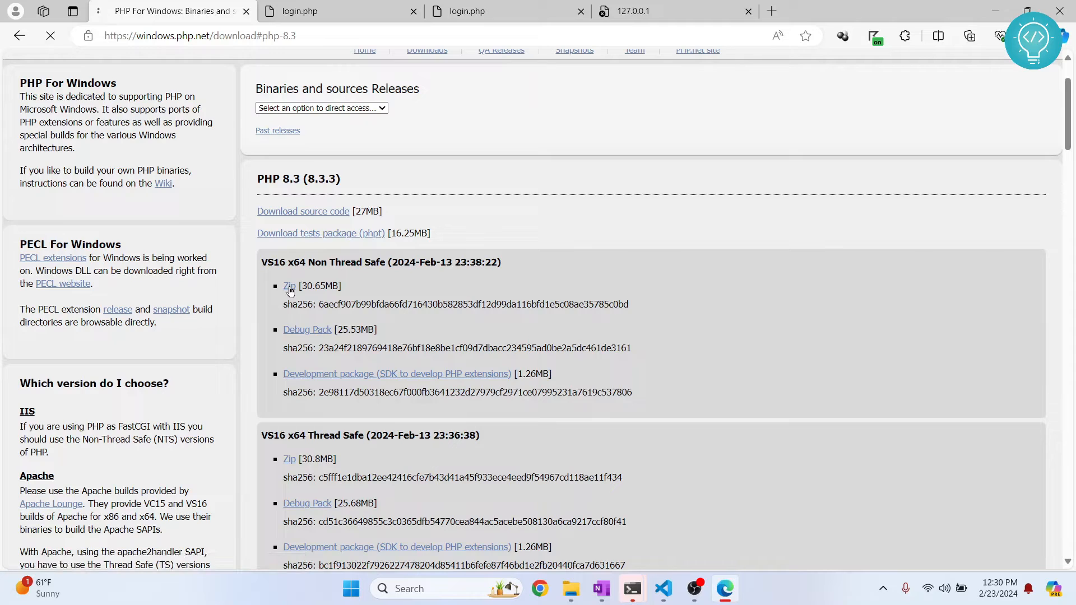
{"action": "left_click", "coordinate": [288, 286]}
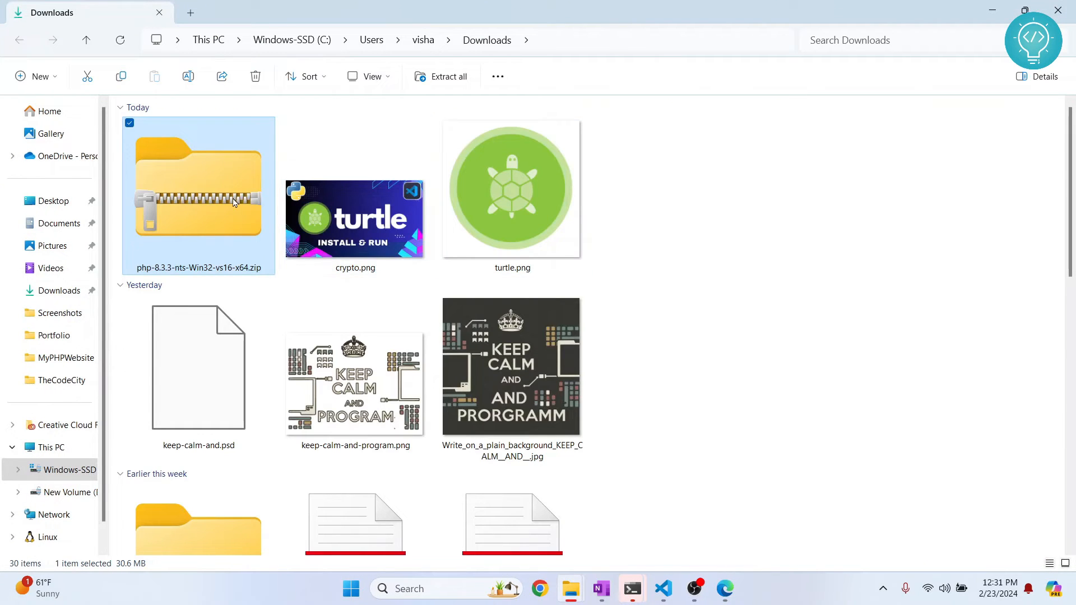
- Move php-8.3.3-nts-Win32-vs16-x64.zip from Downloads to the C: drive root with admin permission
{"action": "left_click", "coordinate": [70, 470]}
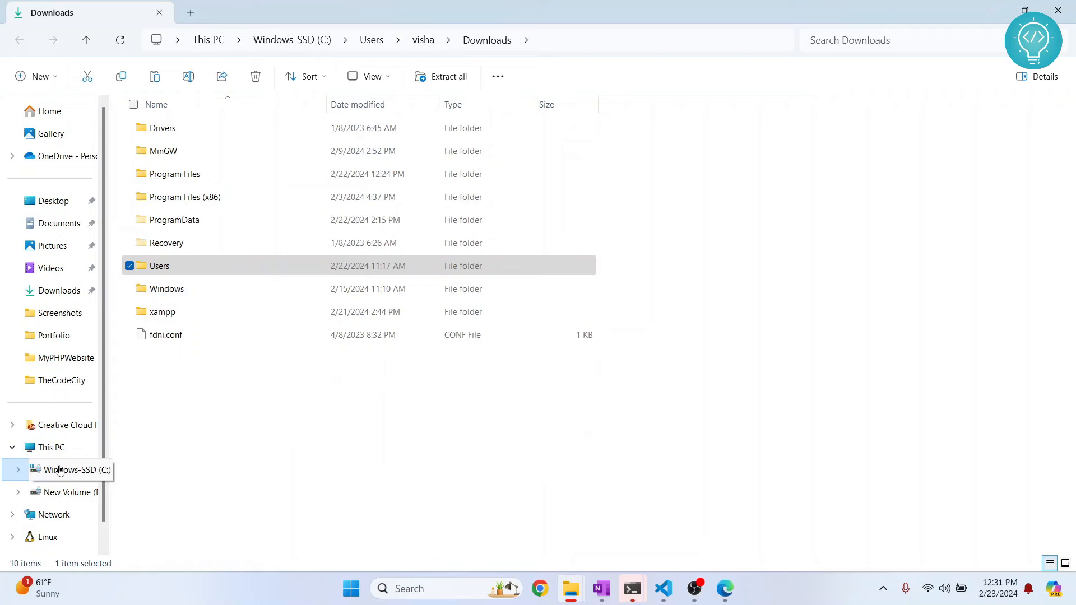
{"action": "left_click", "coordinate": [68, 470]}
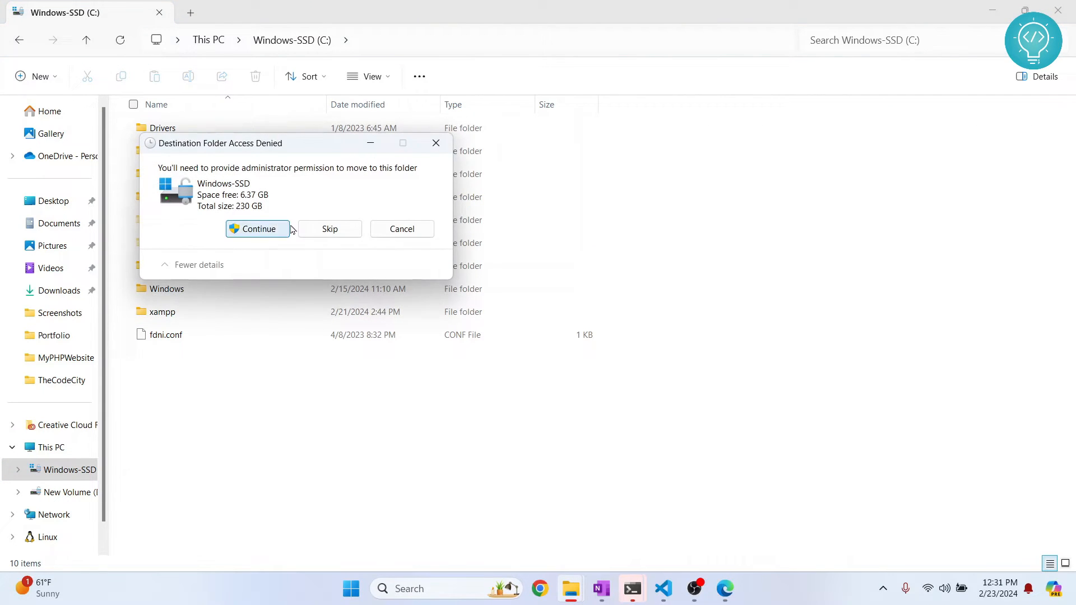
{"action": "left_click", "coordinate": [257, 228]}
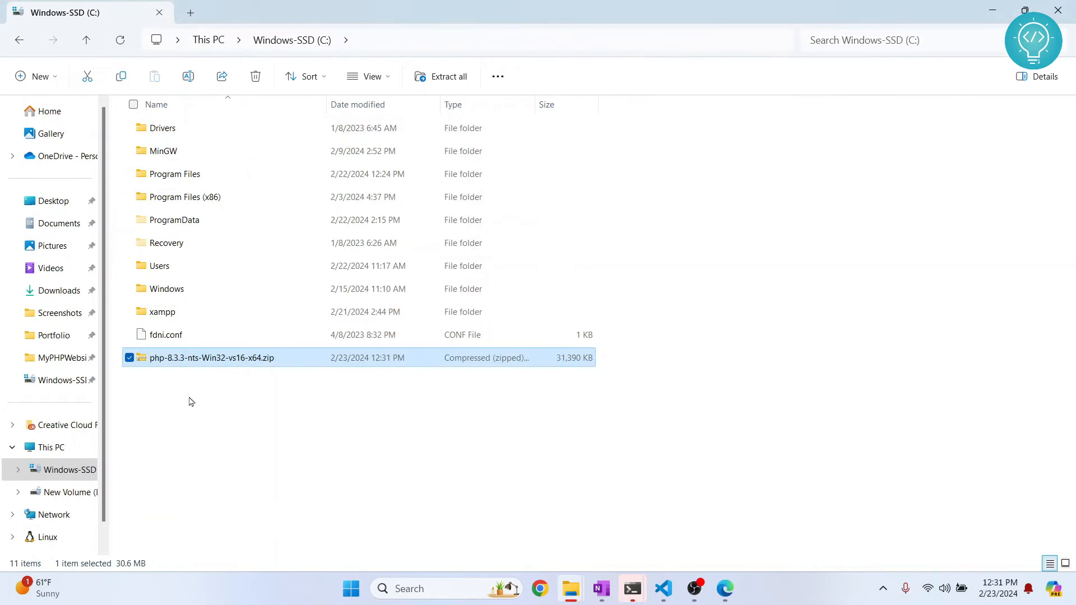
{"action": "right_click", "coordinate": [210, 357]}
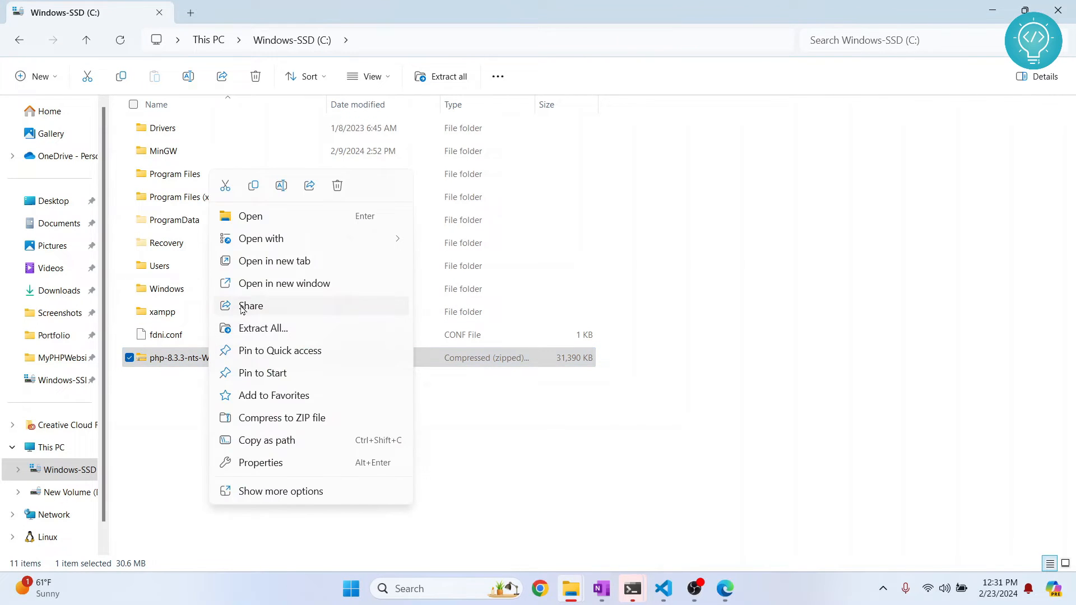
- Extract the zip into C:\php and browse the extracted folder's DLLs and executables
{"action": "left_click", "coordinate": [262, 329]}
{"action": "type", "text": "C:\\php"}
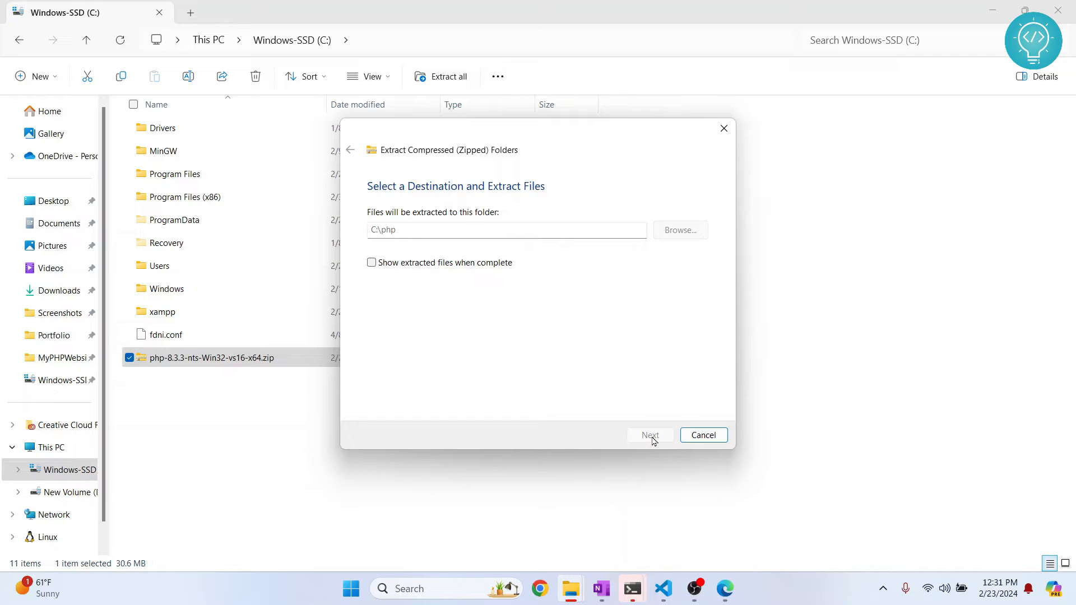
{"action": "left_click", "coordinate": [649, 435]}
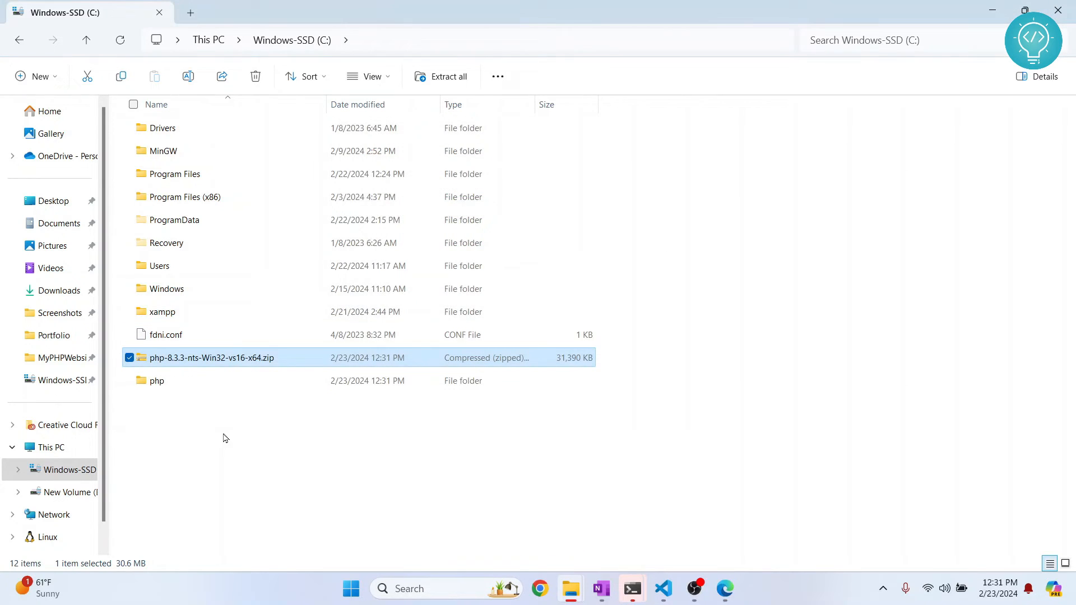
{"action": "double_click", "coordinate": [157, 381]}
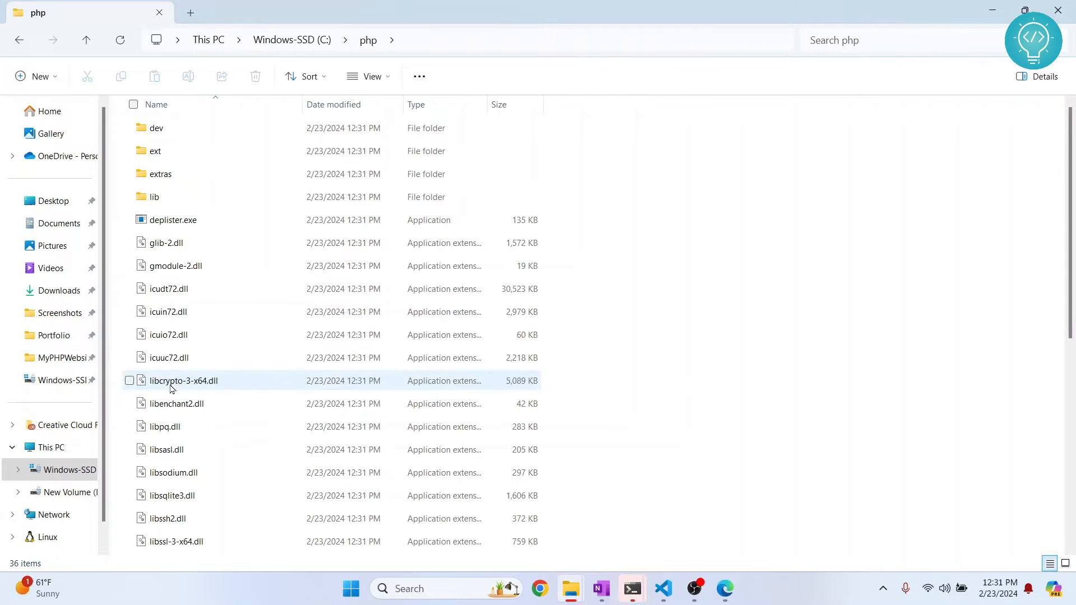
{"action": "scroll", "scroll_direction": "down", "scroll_amount": 3}
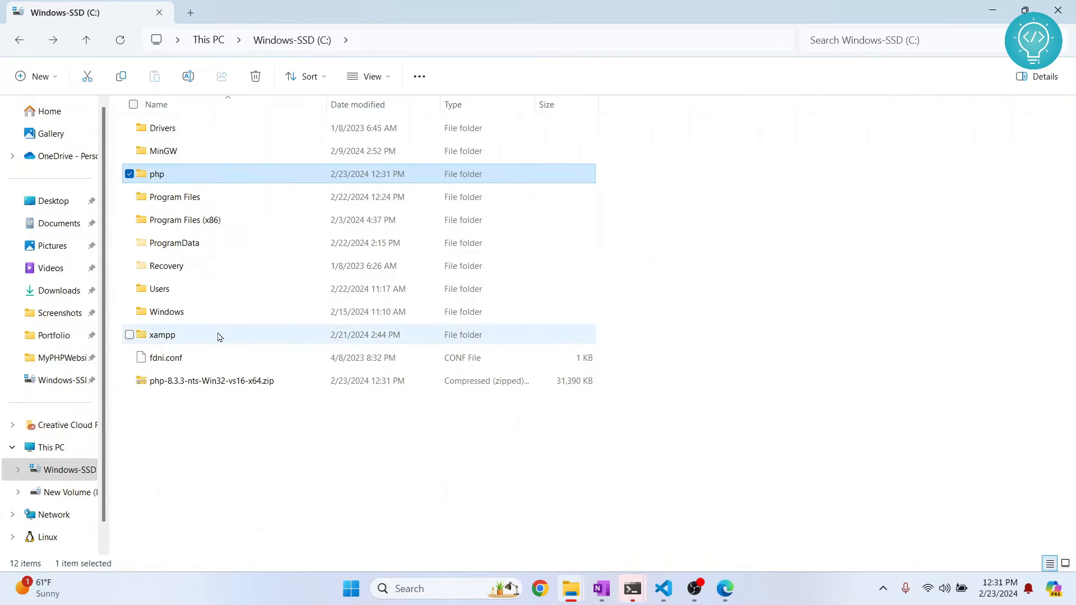
{"action": "double_click", "coordinate": [157, 174]}
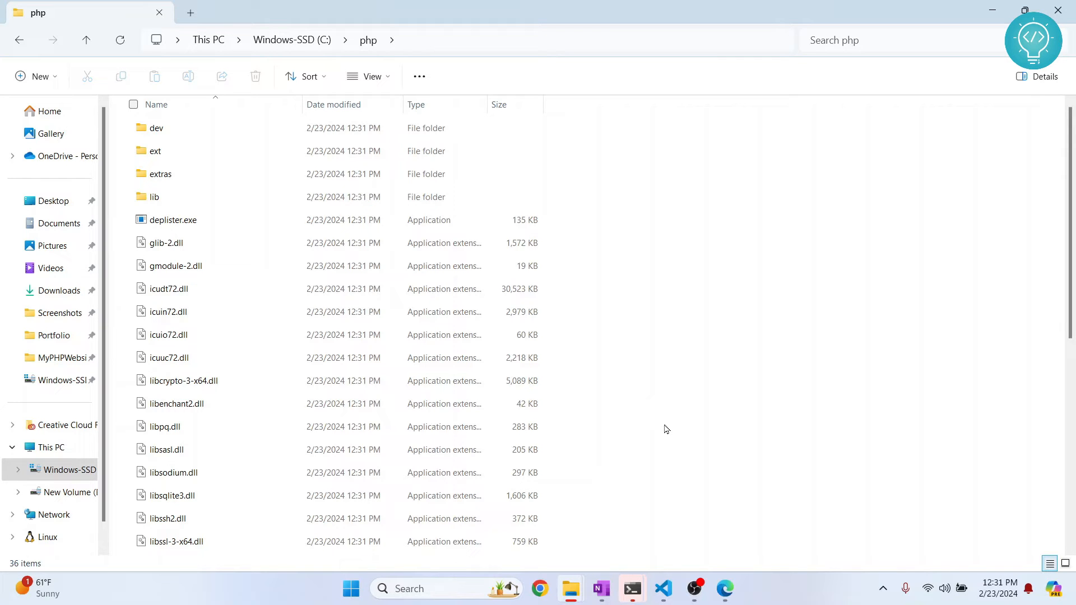
{"action": "left_click", "coordinate": [350, 588]}
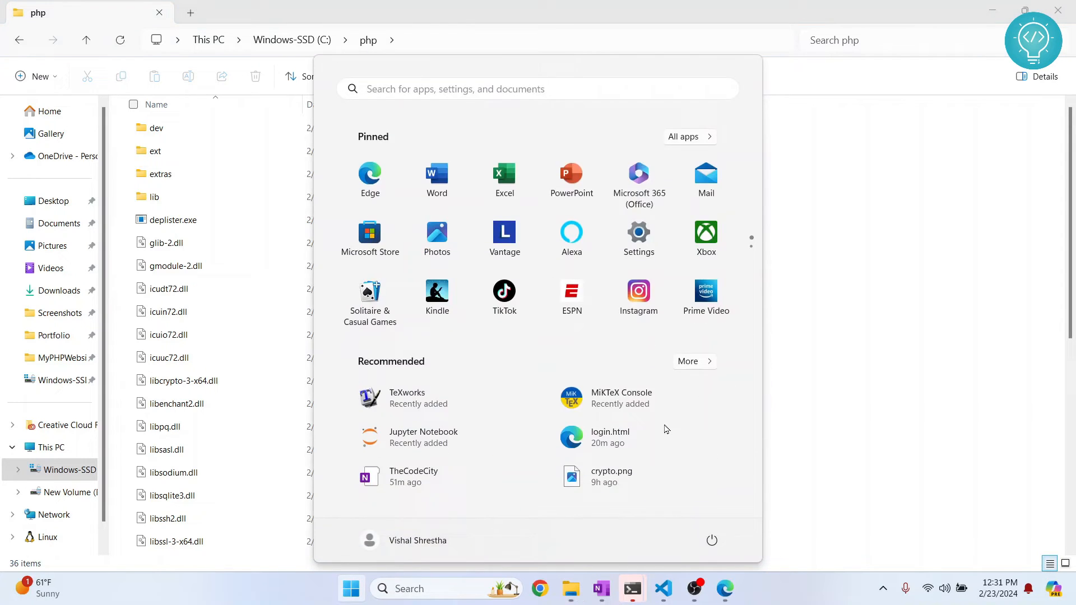
- Add C:\php to the system Path environment variable and confirm the dialogs
{"action": "type", "text": "enviro"}
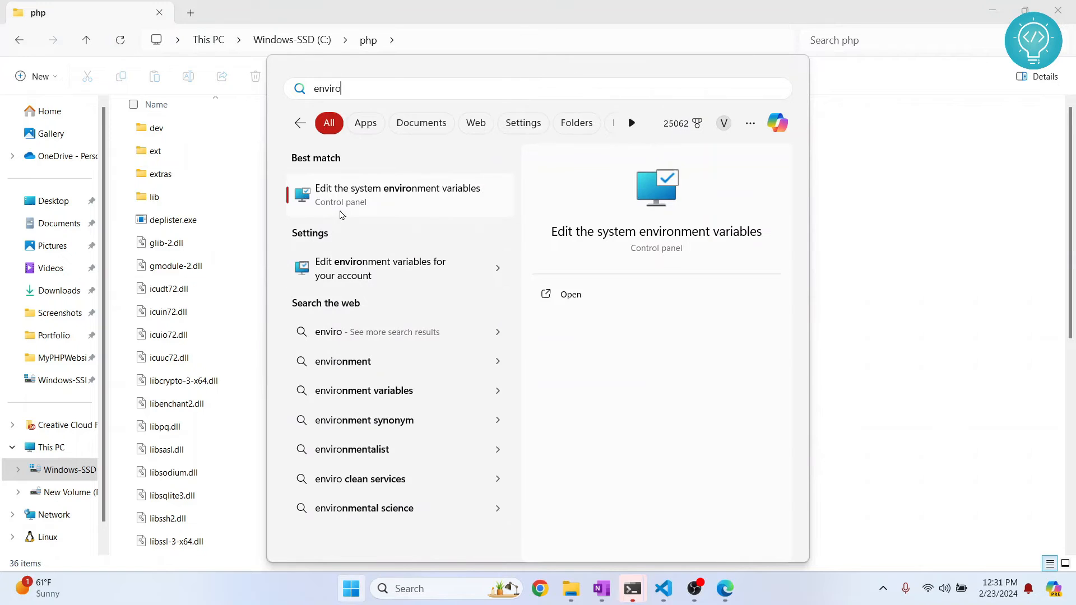
{"action": "left_click", "coordinate": [396, 193]}
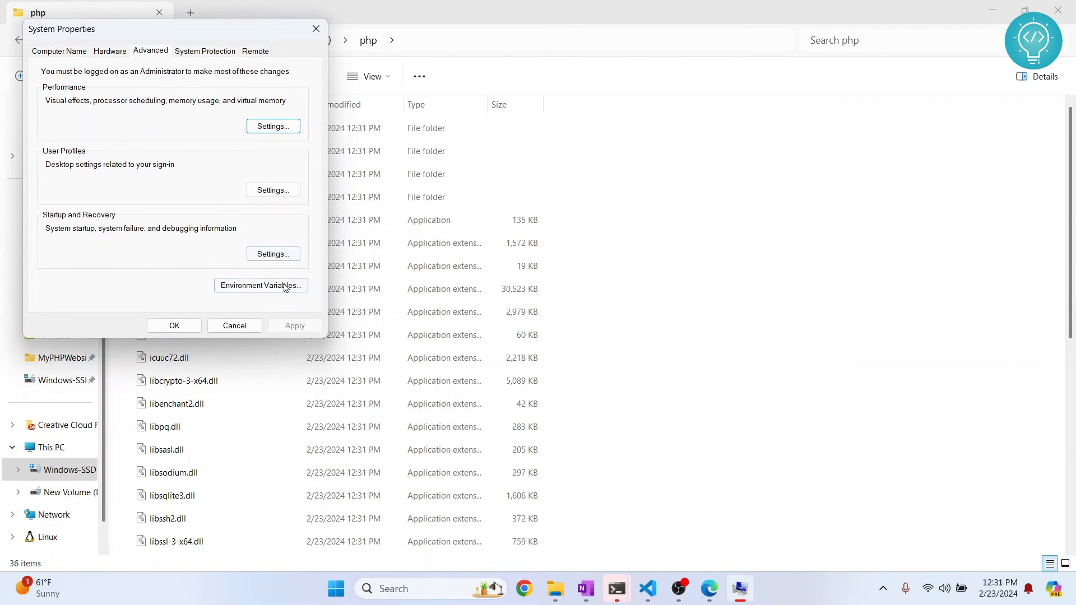
{"action": "left_click", "coordinate": [260, 286]}
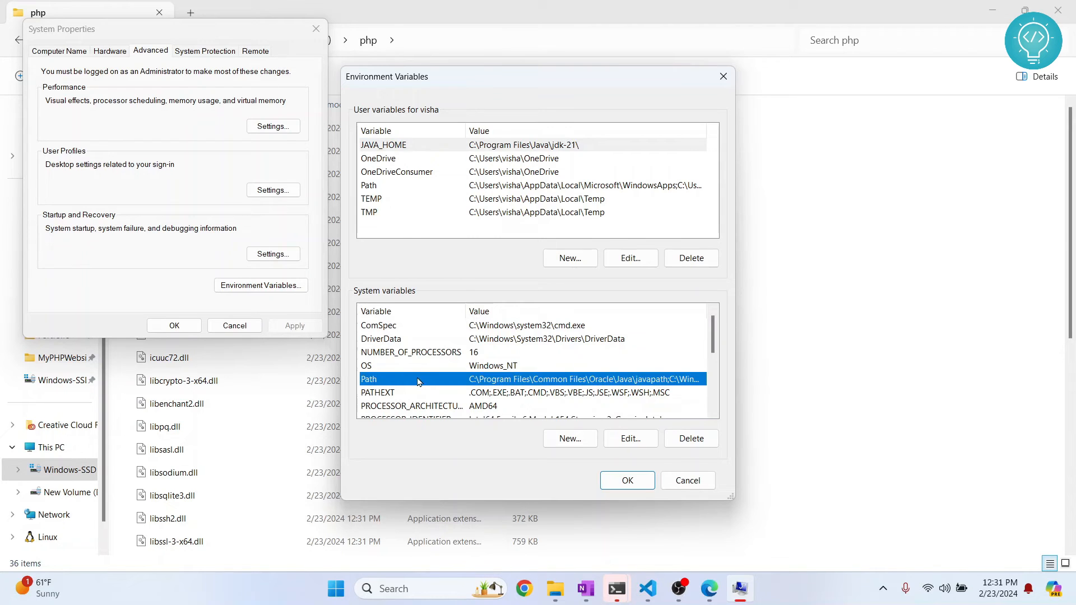
{"action": "left_click", "coordinate": [629, 438]}
{"action": "type", "text": "C:\\php"}
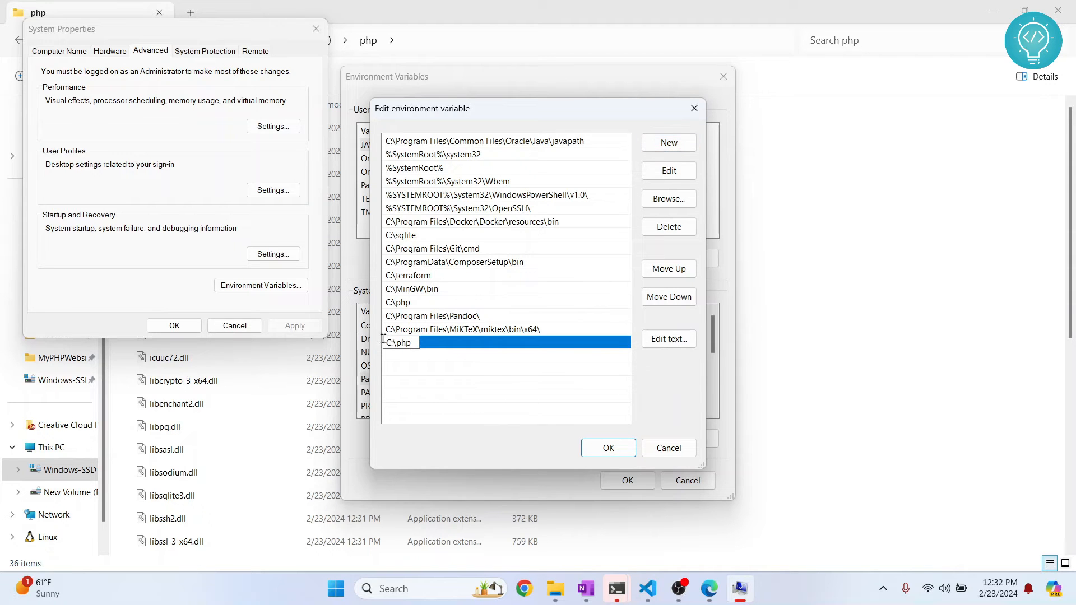
{"action": "left_click", "coordinate": [606, 447]}
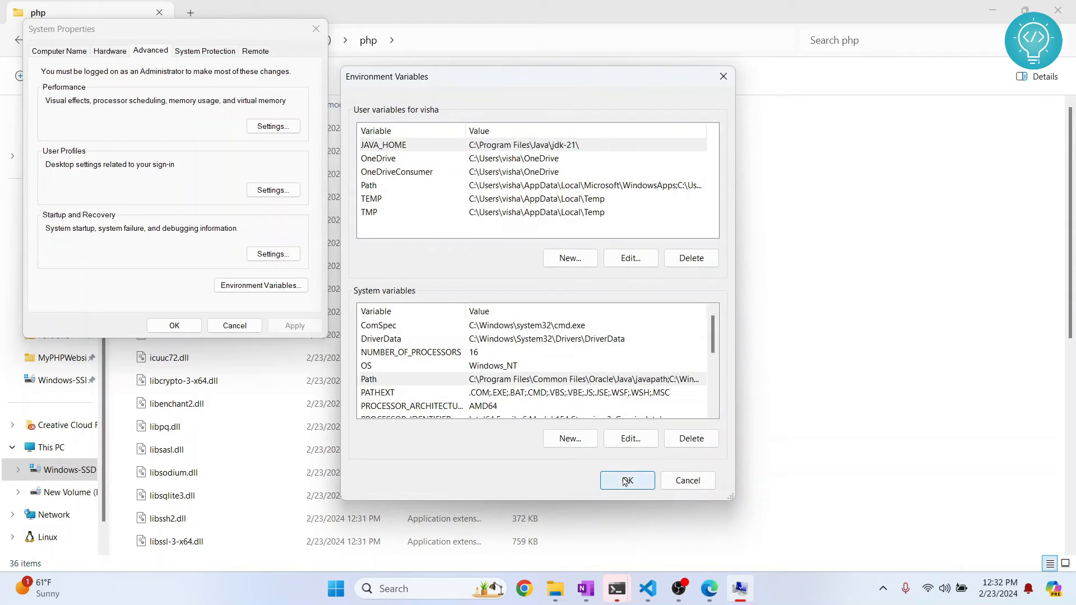
{"action": "left_click", "coordinate": [627, 480]}
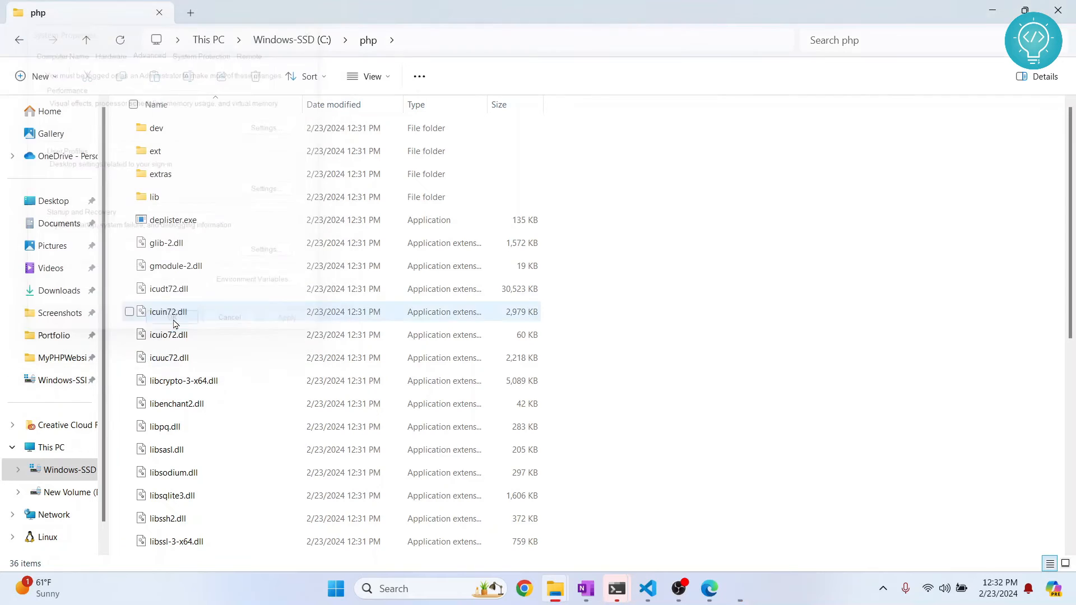
{"action": "left_click", "coordinate": [645, 588]}
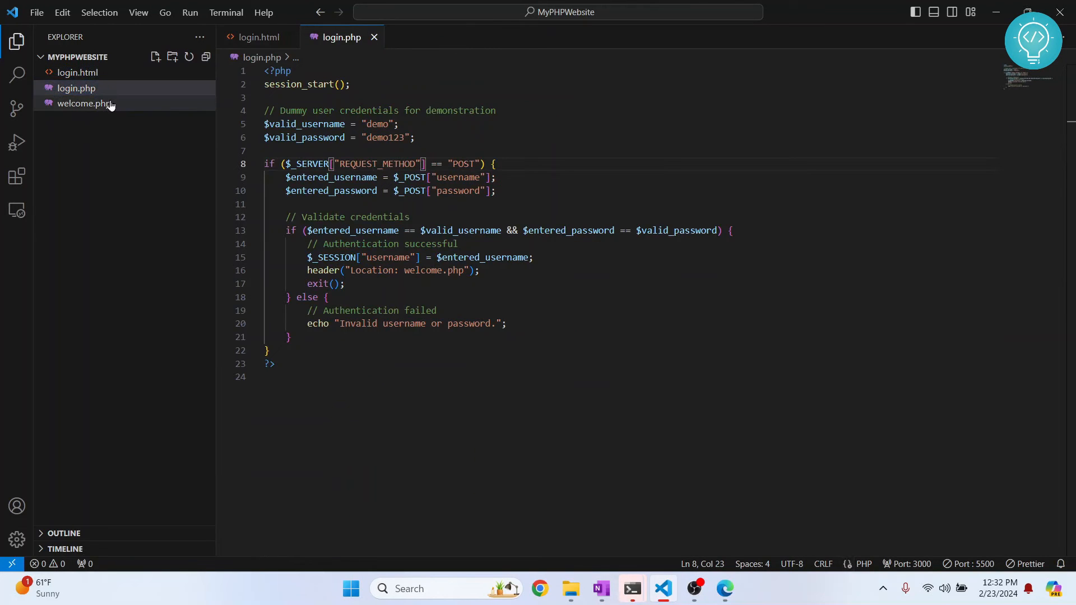
- Open welcome.php, login.php and login.html in the editor, ending on login.html
{"action": "left_click", "coordinate": [78, 72]}
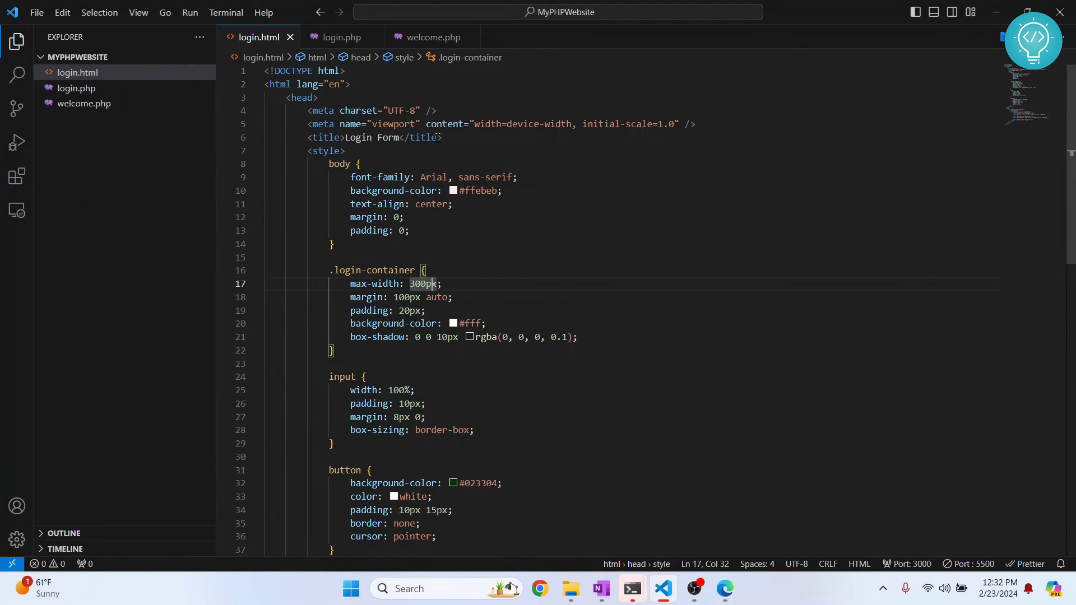
{"action": "left_click", "coordinate": [338, 37]}
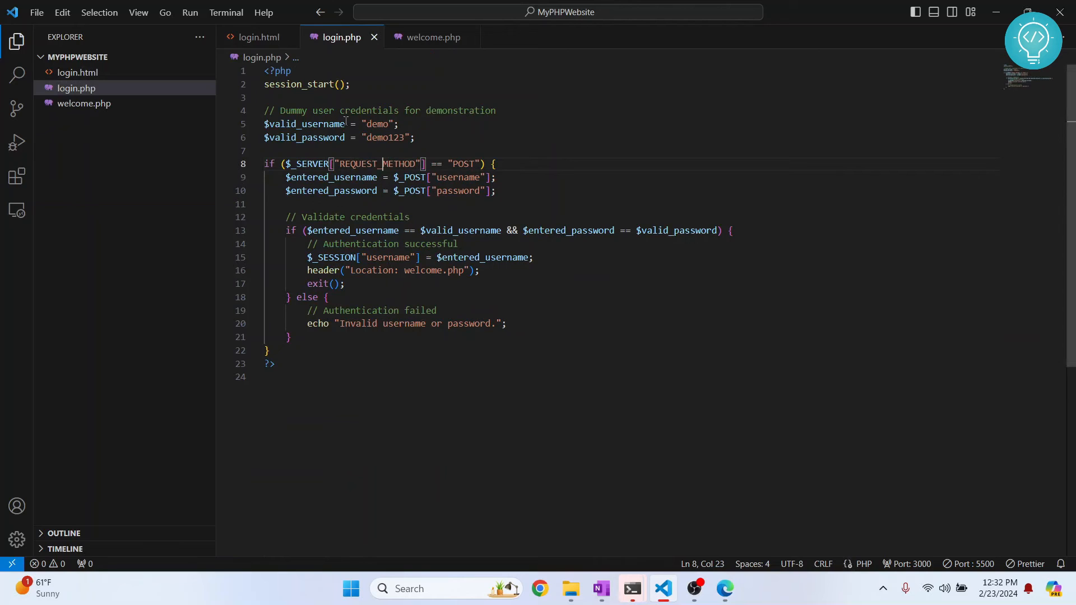
{"action": "left_click", "coordinate": [259, 37]}
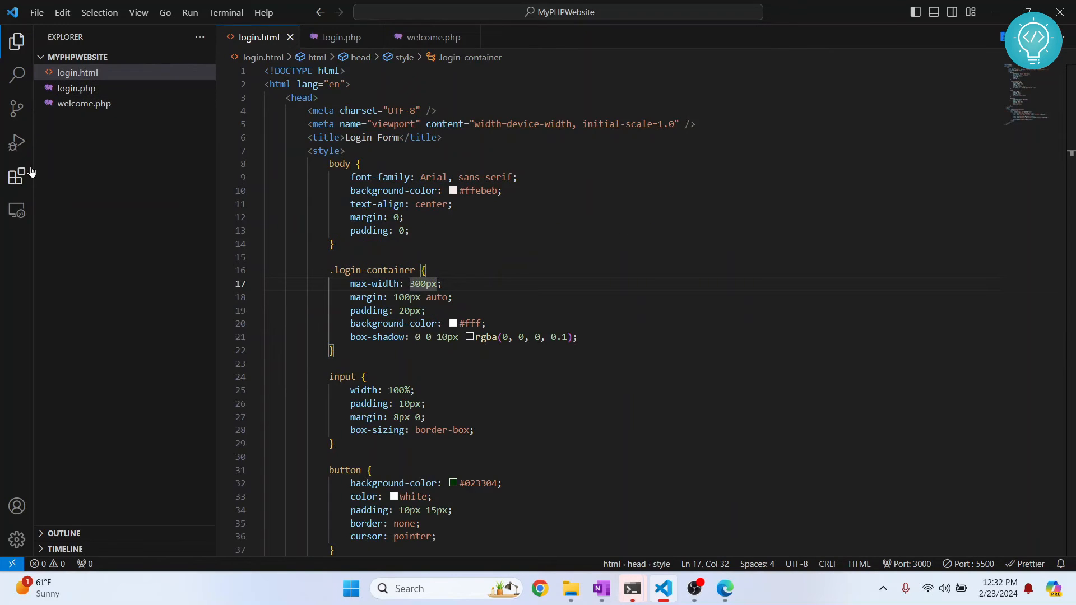
- Find the PHP Server extension by brapifra in the Extensions marketplace
{"action": "left_click", "coordinate": [17, 176]}
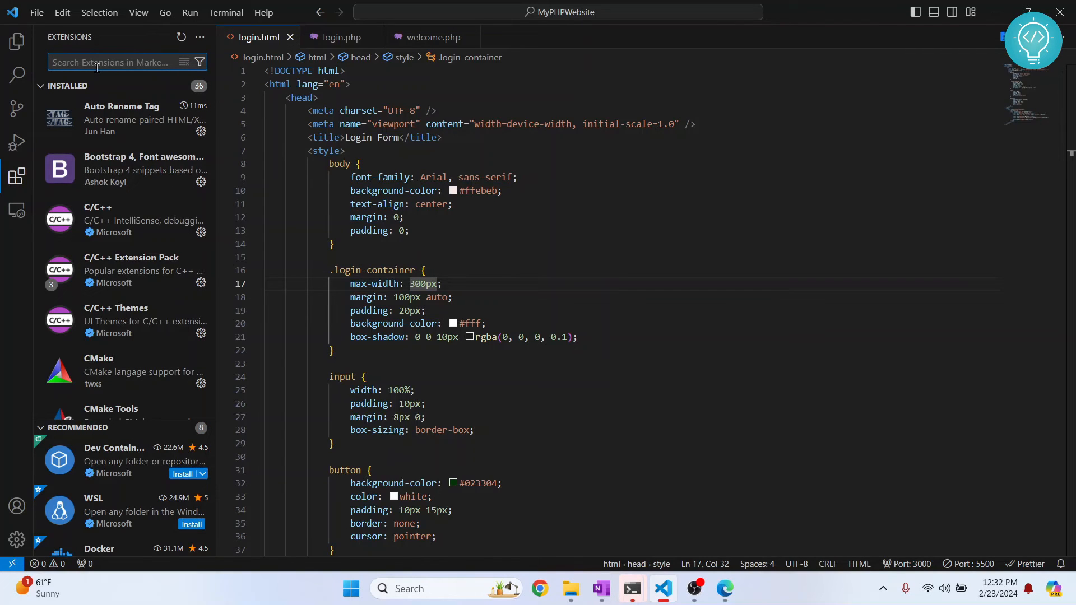
{"action": "type", "text": "php server"}
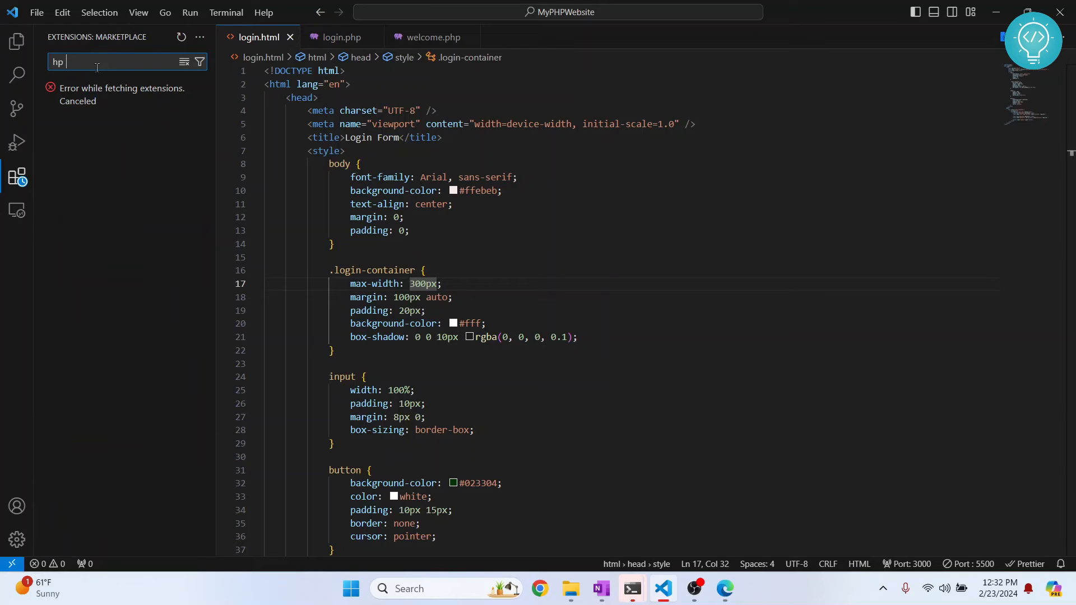
{"action": "type", "text": "php server"}
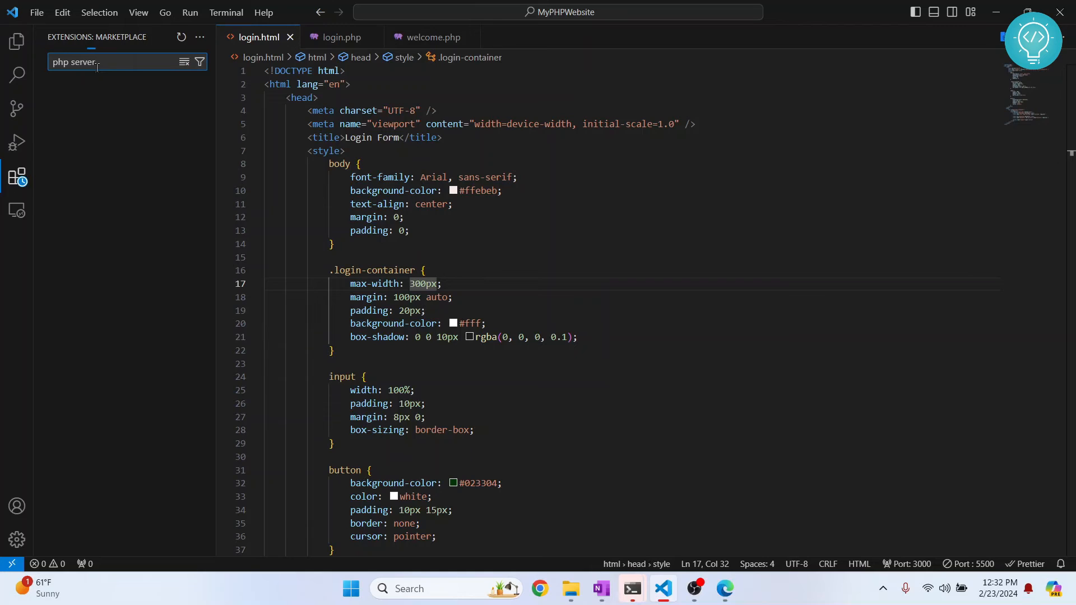
{"action": "left_click", "coordinate": [110, 62]}
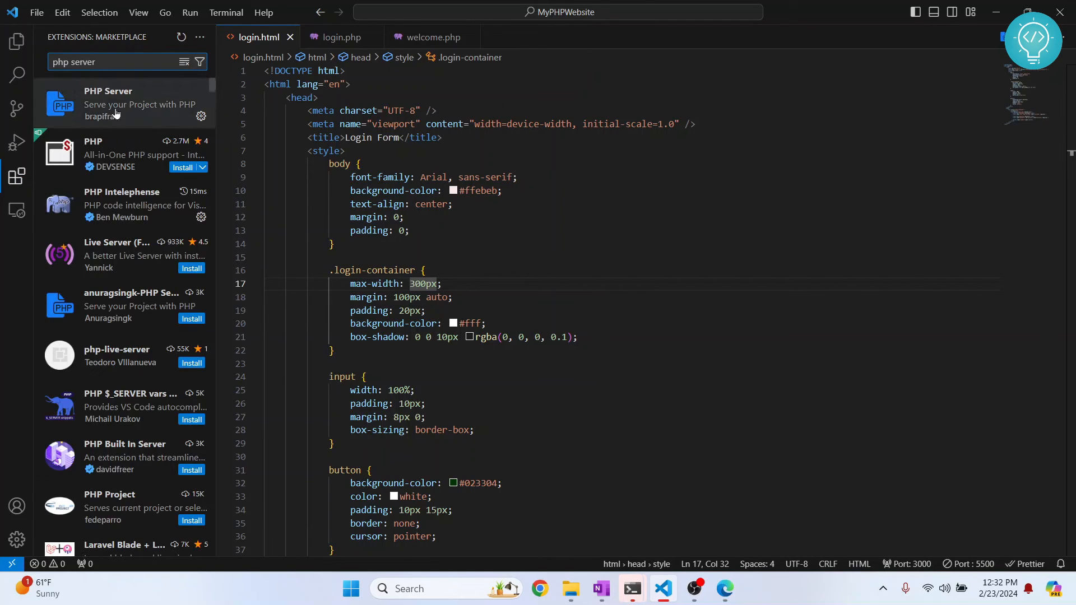
{"action": "left_click", "coordinate": [108, 103]}
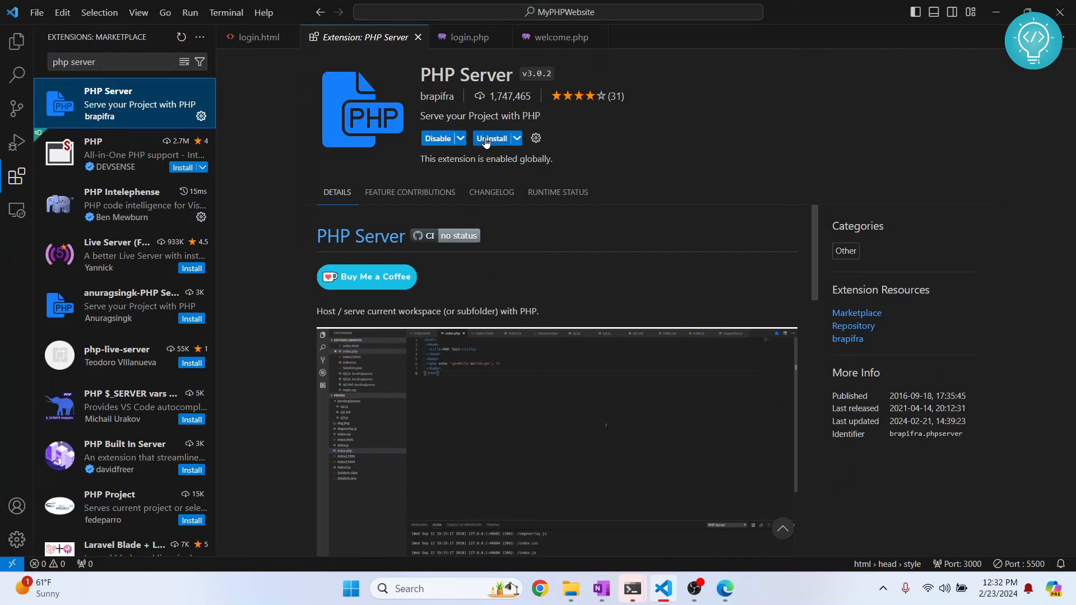
- Uninstall and reinstall PHP Server, then return to the login.html code
{"action": "left_click", "coordinate": [493, 138]}
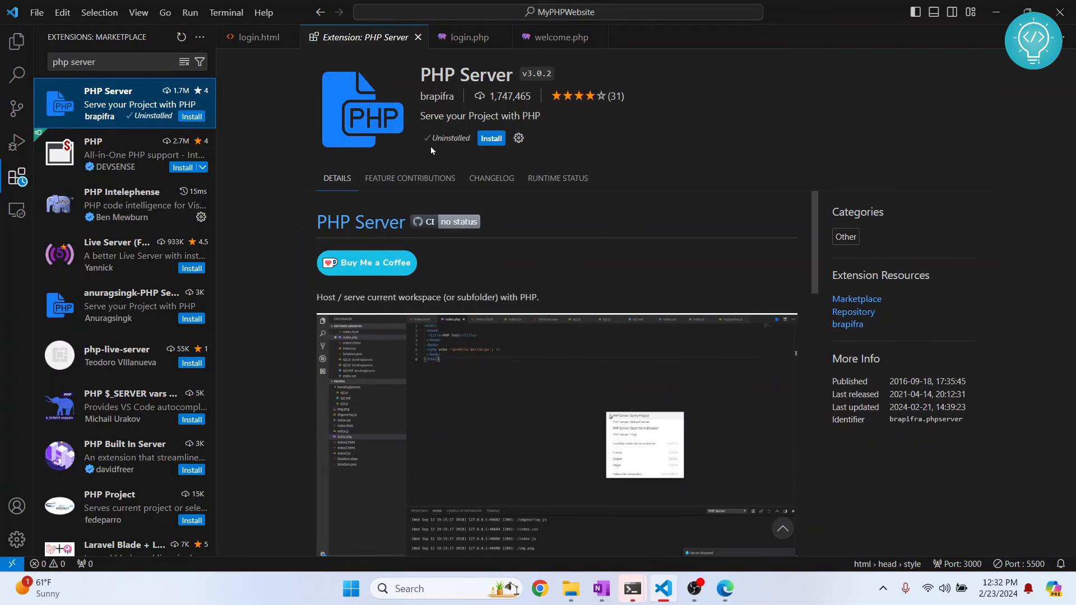
{"action": "left_click", "coordinate": [489, 138]}
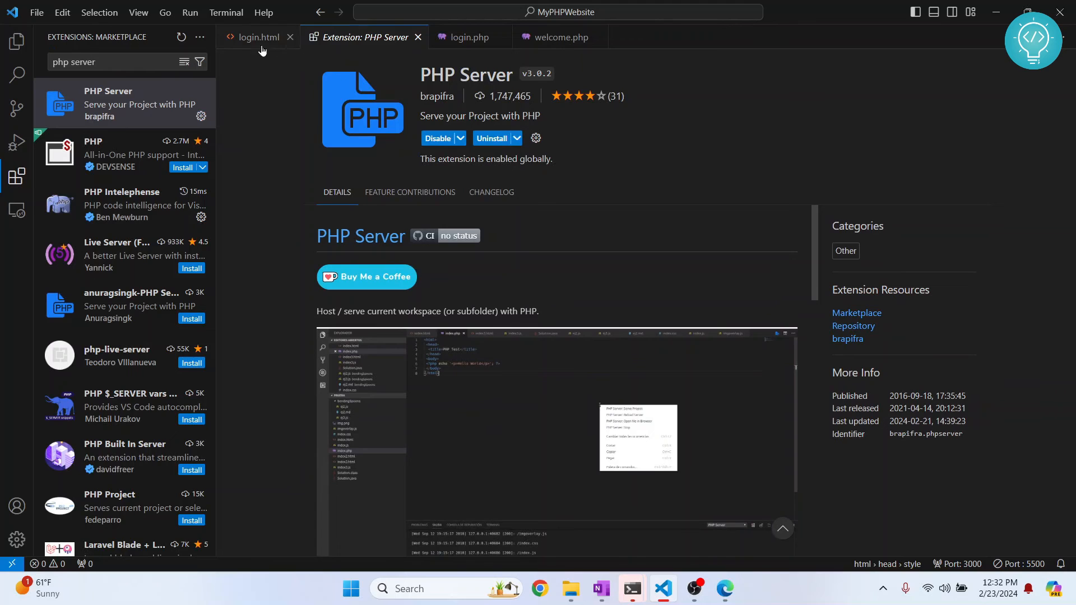
{"action": "left_click", "coordinate": [258, 37]}
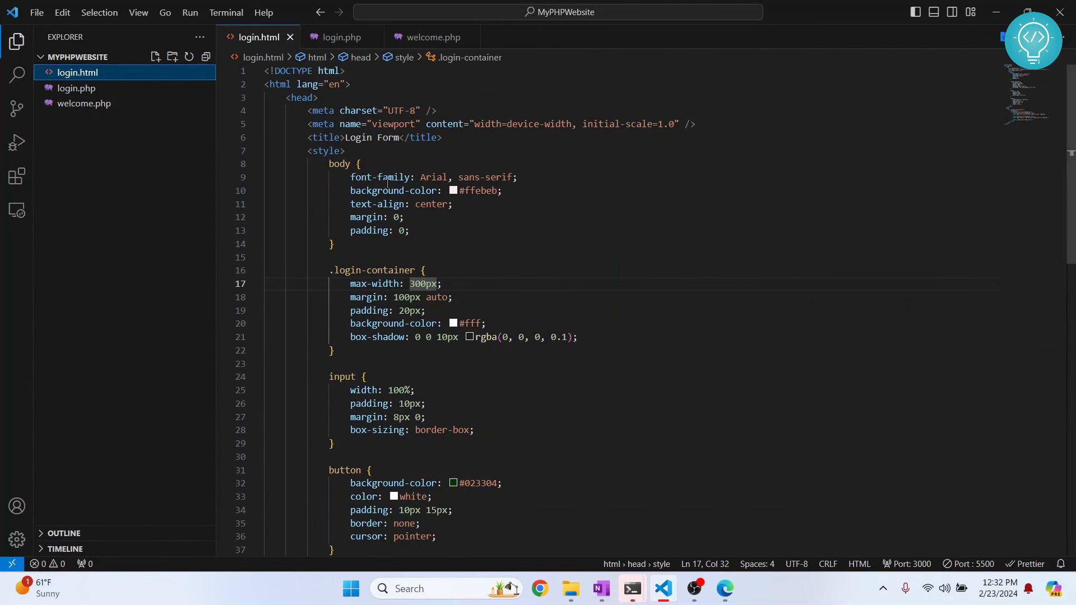
- Serve the project with PHP Server from the login.html editor context menu
{"action": "right_click", "coordinate": [542, 221]}
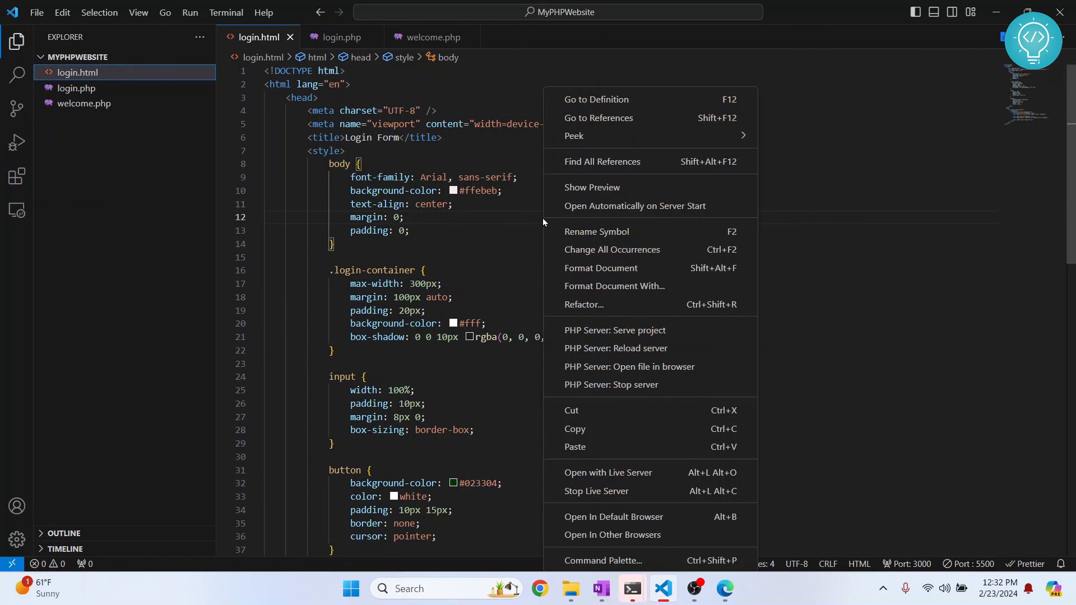
{"action": "mouse_move", "coordinate": [615, 330]}
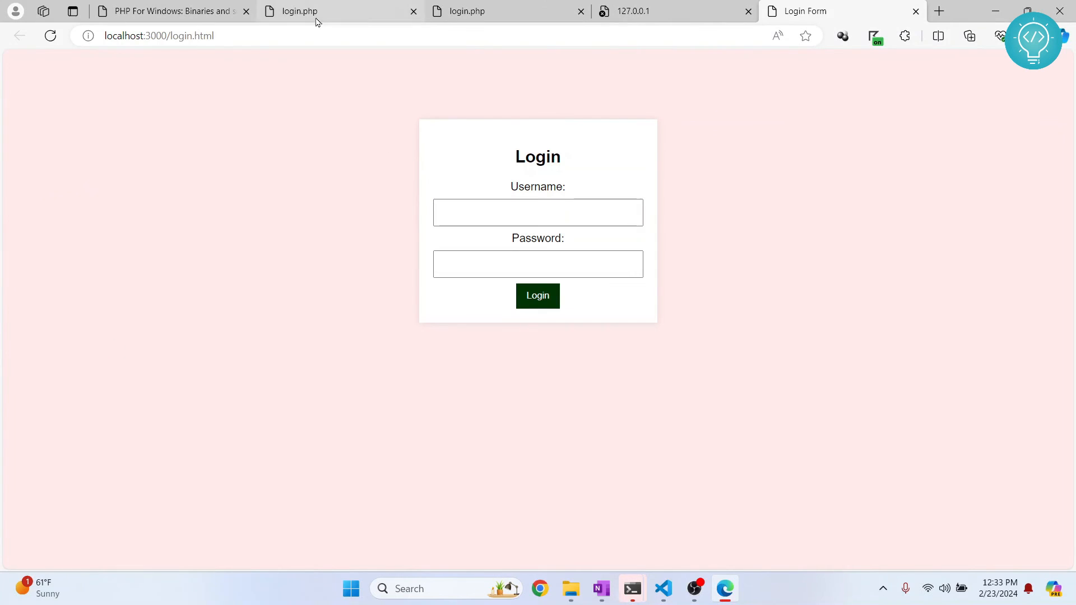
- Log in as demo at localhost:3000, reaching welcome.php, and check the PHP Server log
{"action": "type", "text": "demo"}
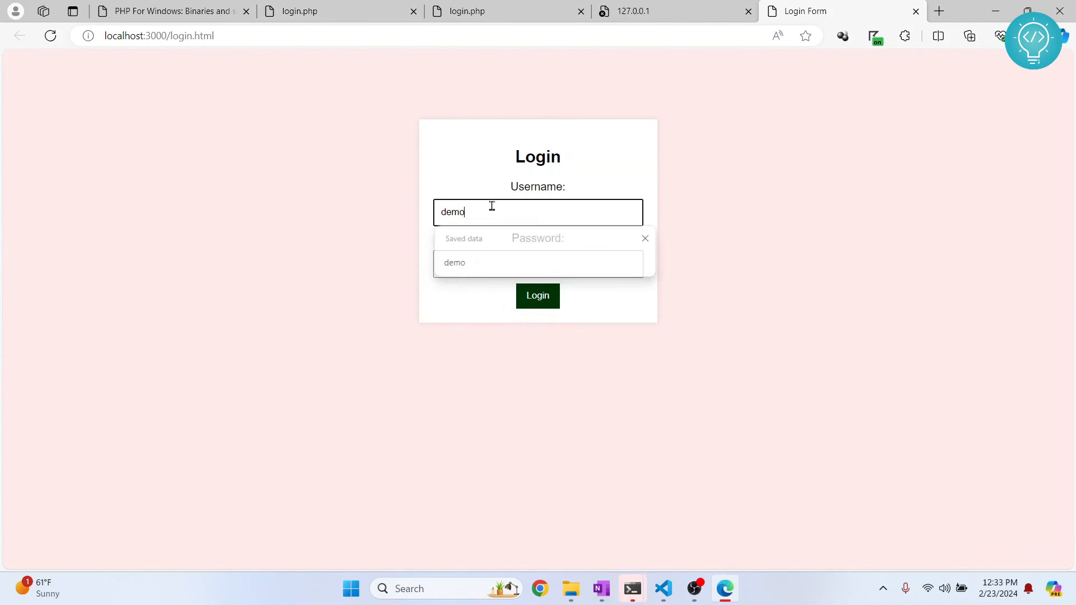
{"action": "left_click", "coordinate": [538, 263]}
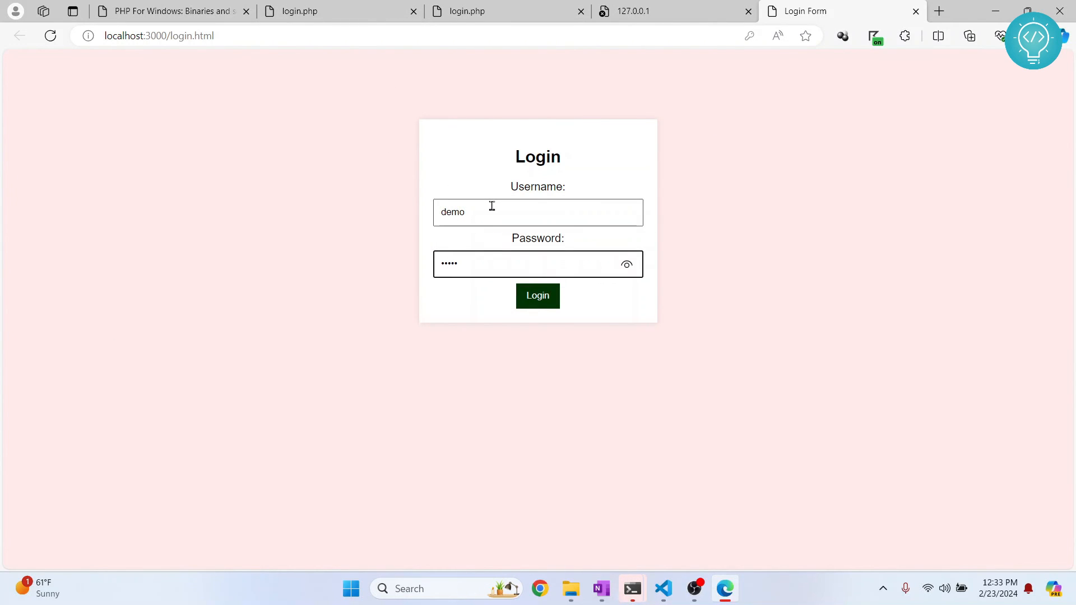
{"action": "left_click", "coordinate": [537, 296]}
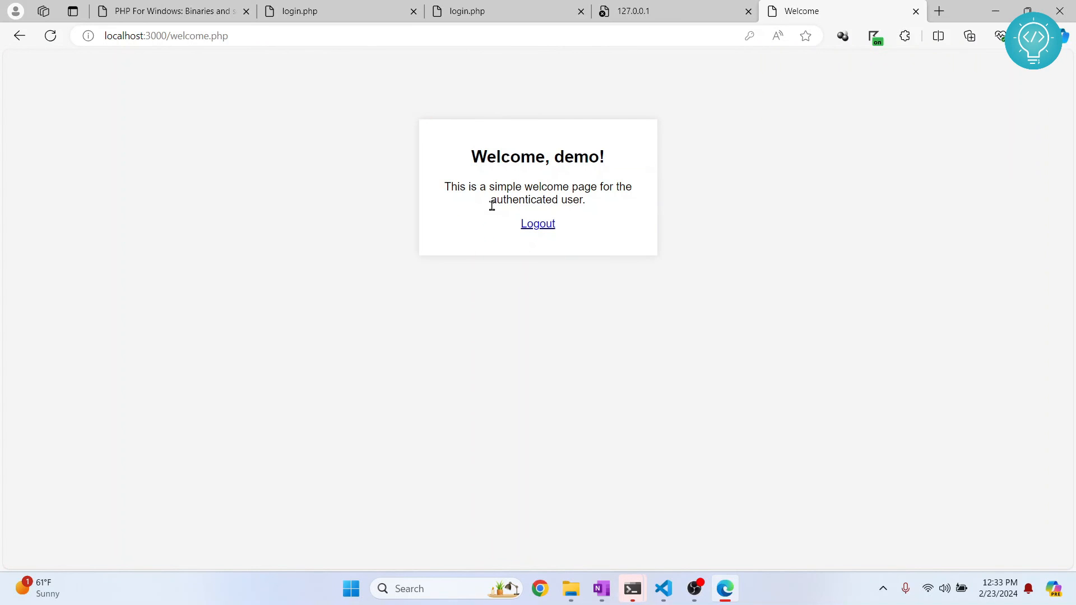
{"action": "mouse_move", "coordinate": [613, 384]}
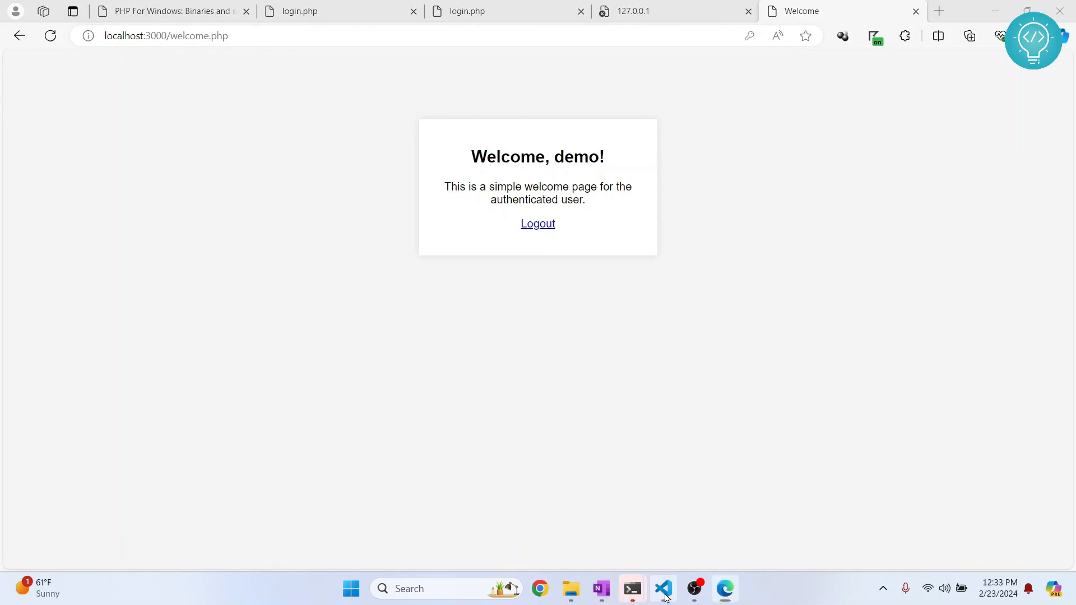
{"action": "left_click", "coordinate": [662, 589]}
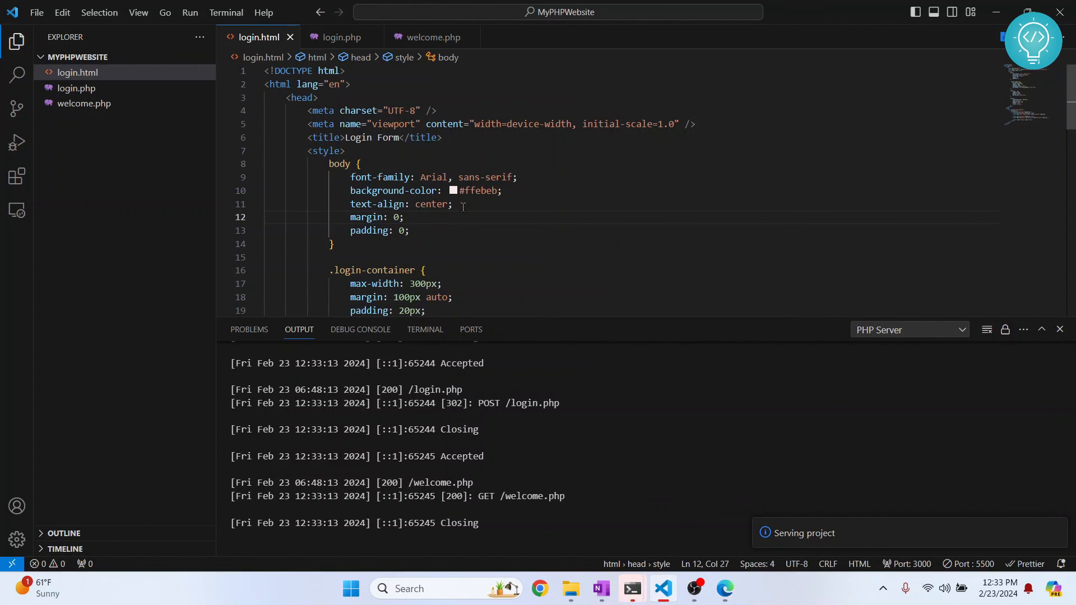